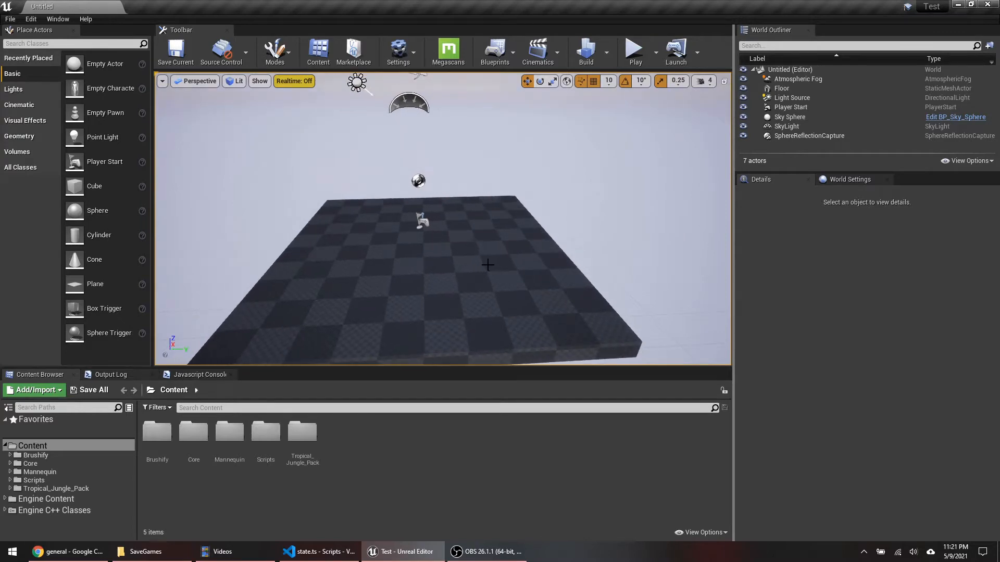
Switch from the empty untitled level to the state.ts script in Visual Studio Code.
{"action": "left_click", "coordinate": [318, 552]}
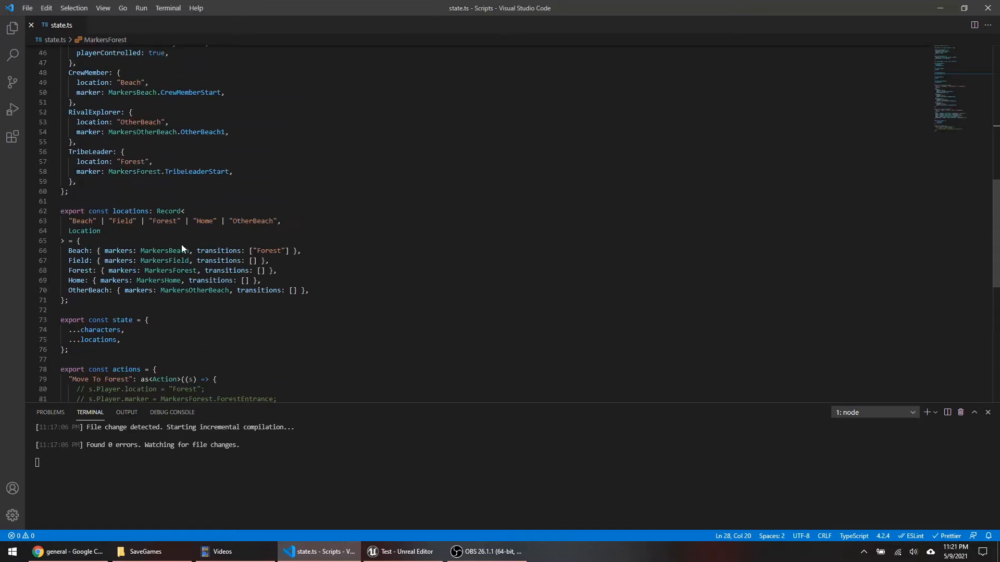
{"action": "left_click_drag", "start_coordinate": [68, 261], "coordinate": [68, 300]}
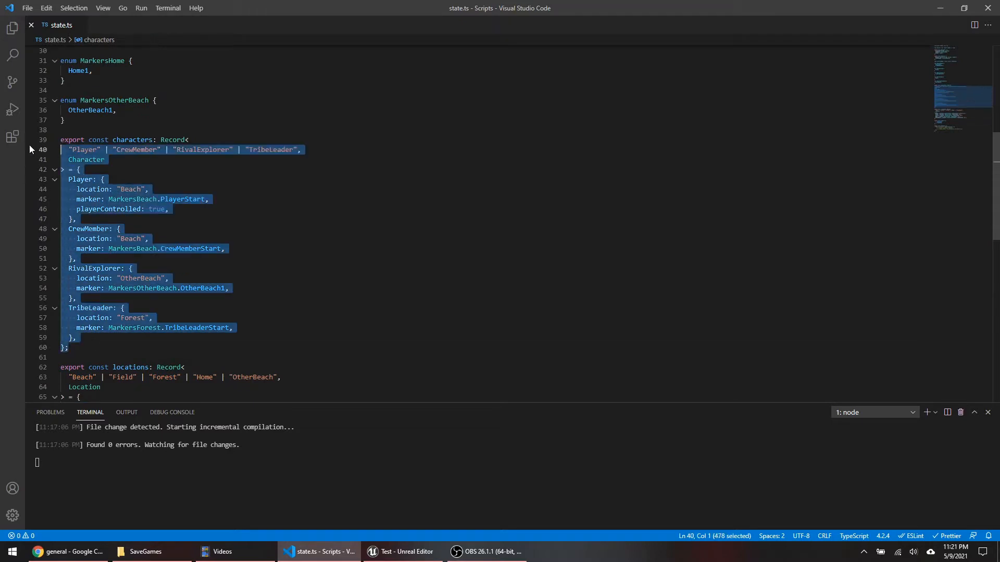
{"action": "left_click", "coordinate": [83, 209]}
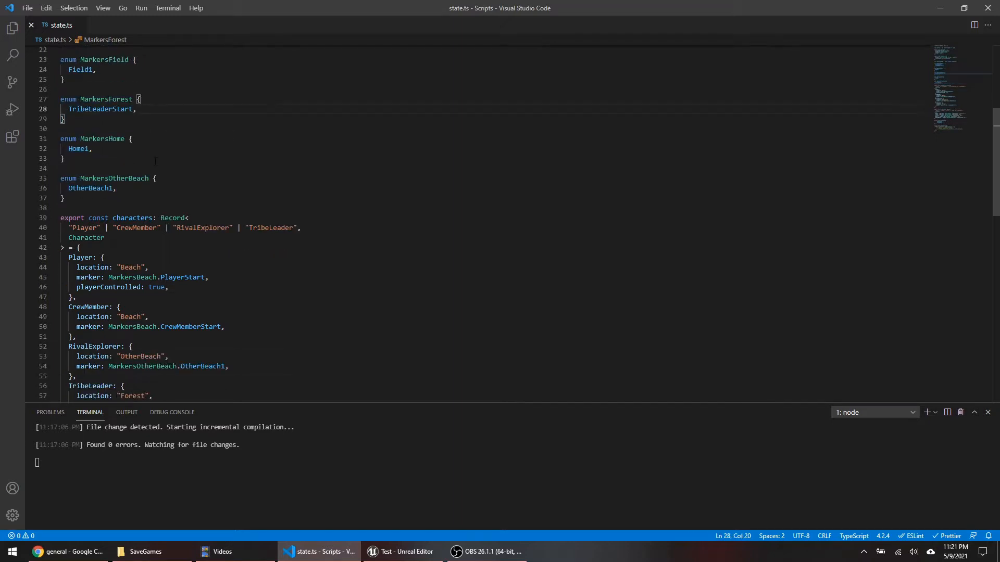
{"action": "scroll", "scroll_direction": "down", "scroll_amount": 3}
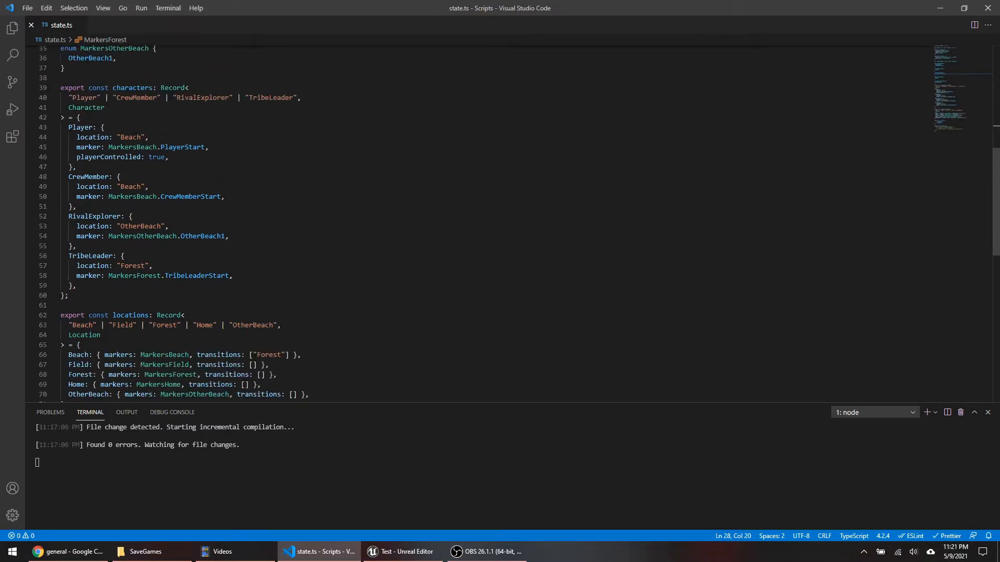
{"action": "double_click", "coordinate": [130, 137]}
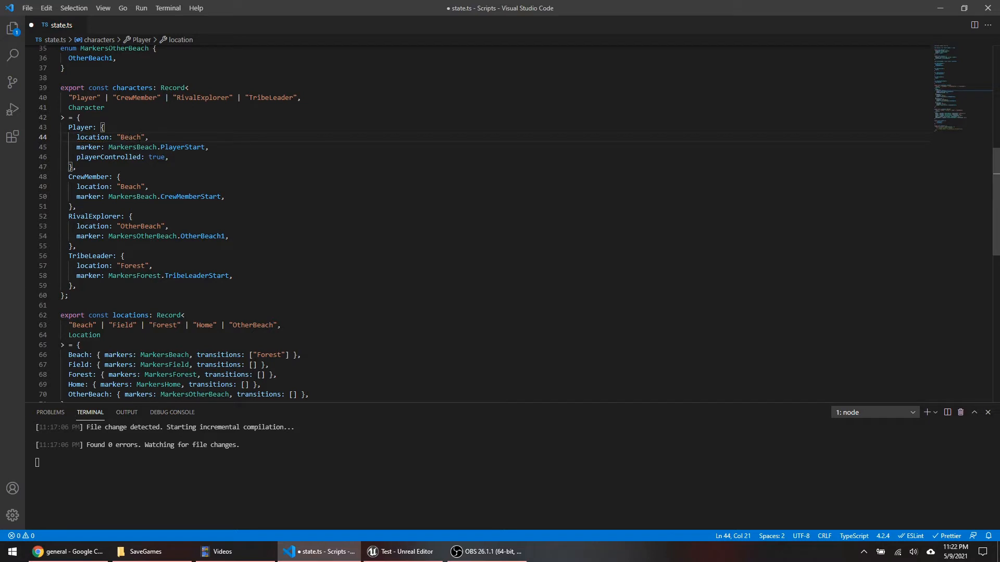
Restore the Player marker to MarkersBeach.PlayerStart, then return to Unreal Editor.
{"action": "double_click", "coordinate": [82, 127]}
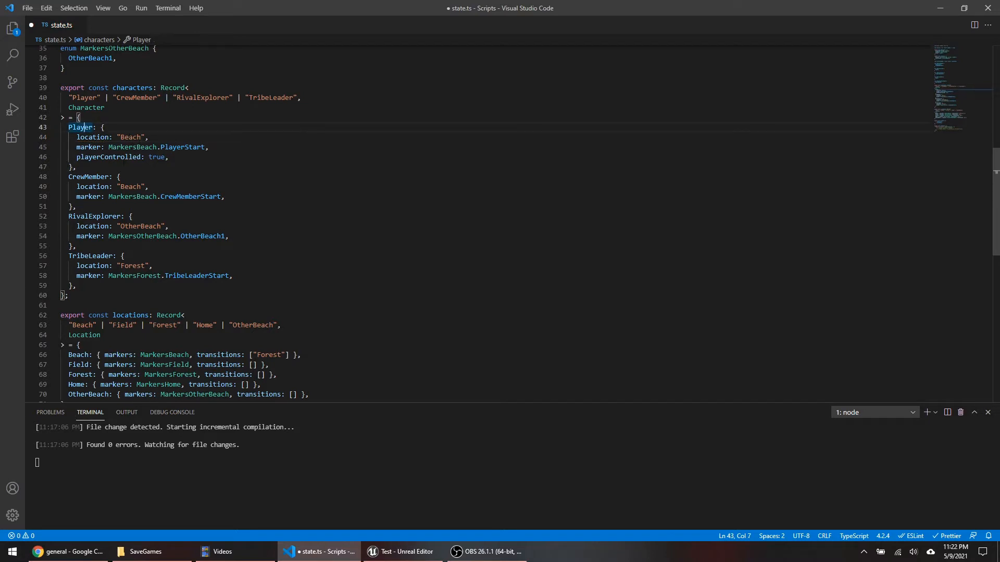
{"action": "mouse_move", "coordinate": [182, 147]}
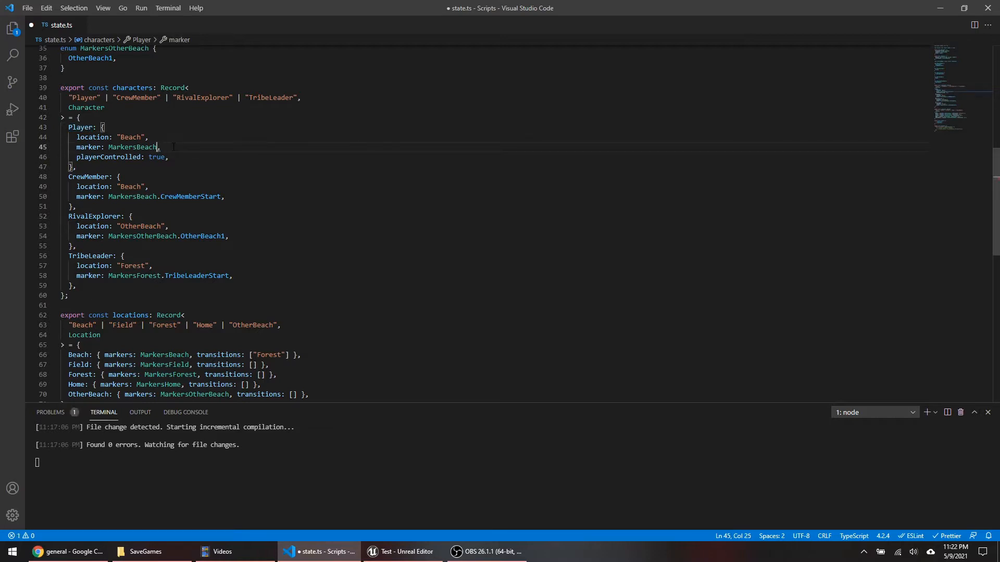
{"action": "type", "text": "."}
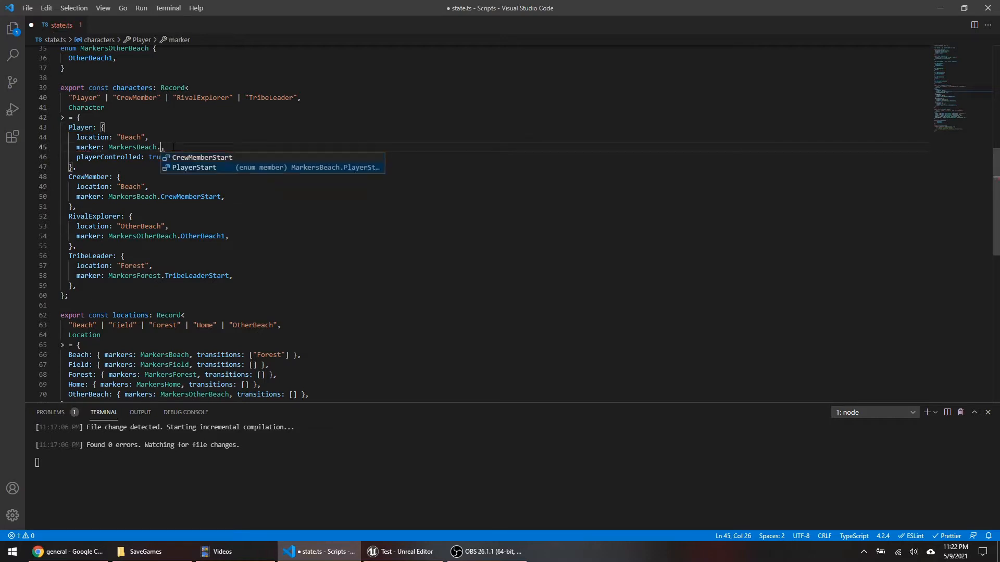
{"action": "key", "text": "Tab"}
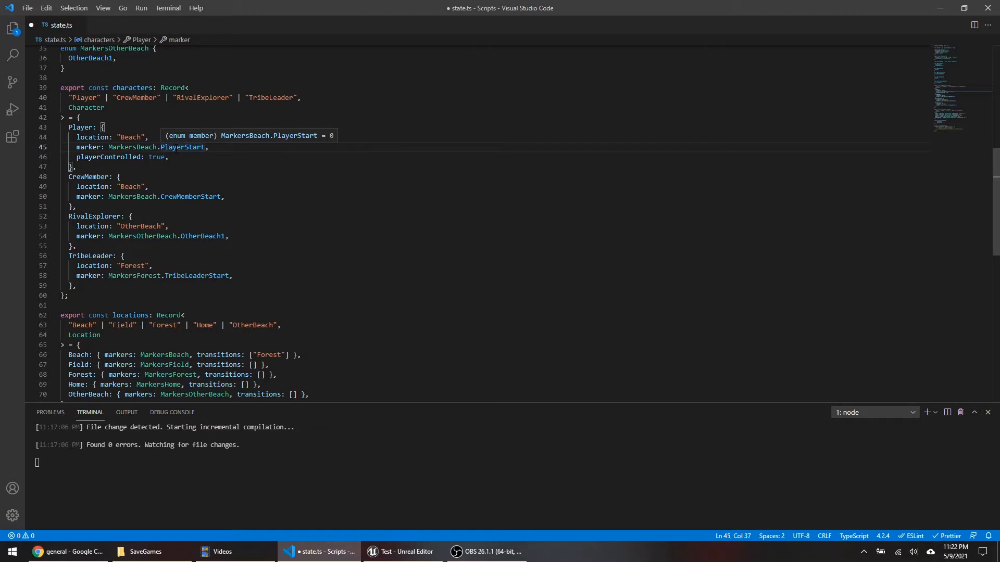
{"action": "scroll", "scroll_direction": "down", "scroll_amount": 3}
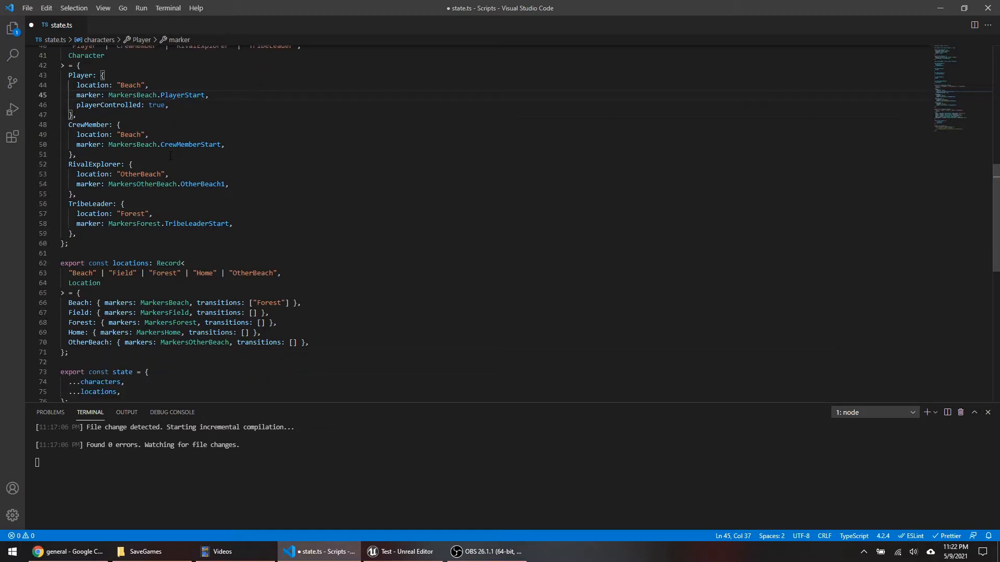
{"action": "scroll", "scroll_direction": "down", "scroll_amount": 3}
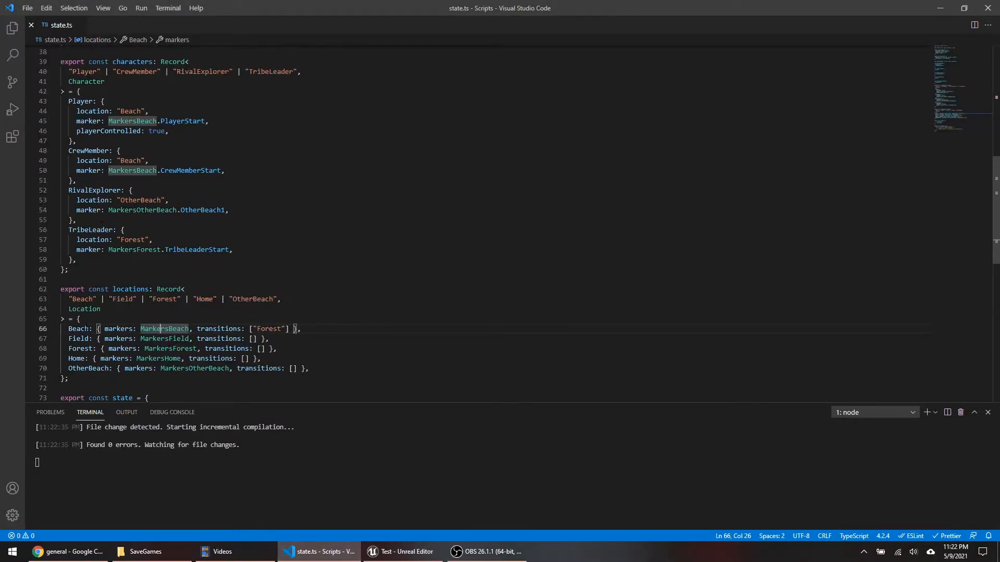
{"action": "scroll", "scroll_direction": "down", "scroll_amount": 3}
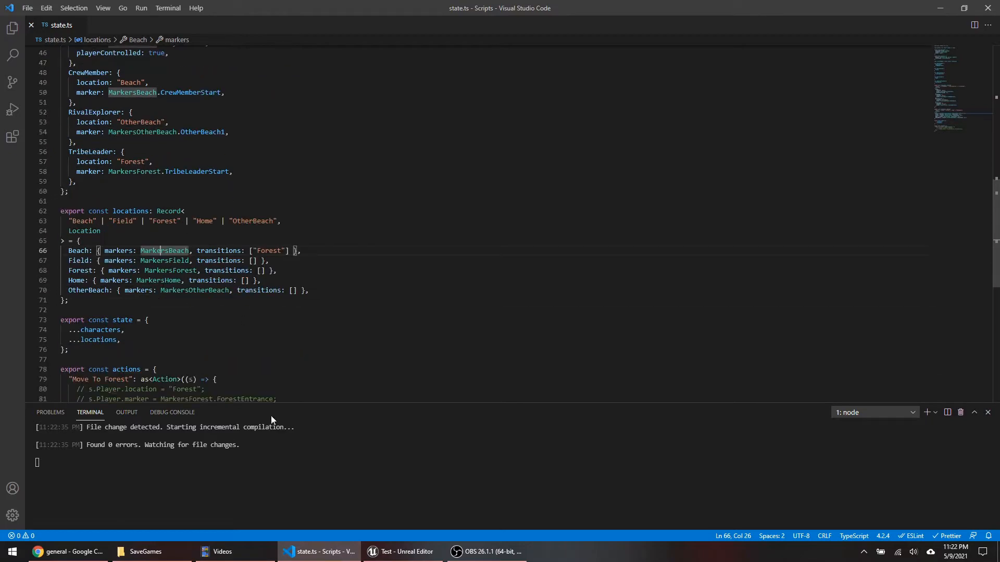
{"action": "left_click", "coordinate": [402, 552]}
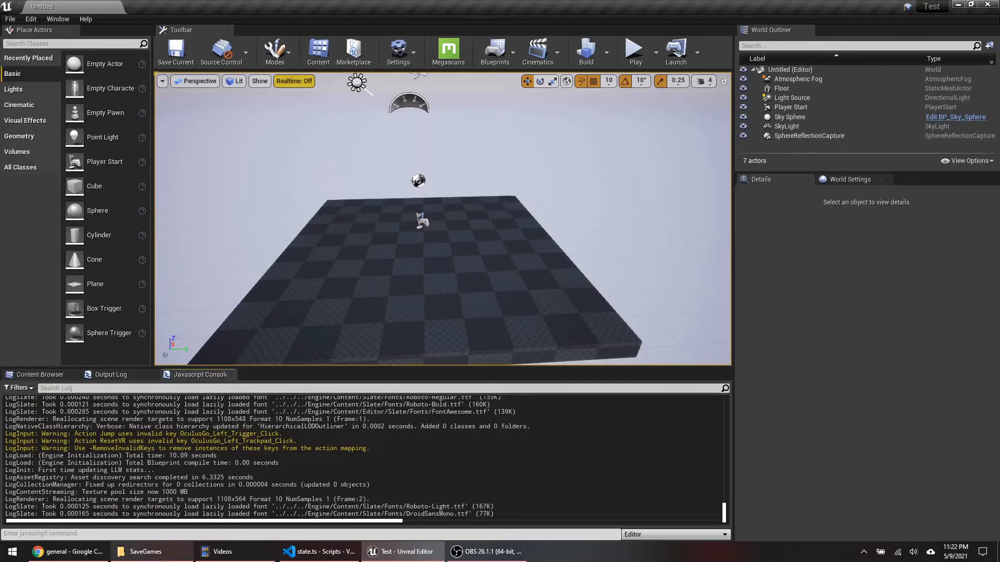
Run RecreateLandscapeCollision and check the new Beach, Field, Forest, Home and OtherBeach level assets.
{"action": "type", "text": "RecreateLandscapeCollision"}
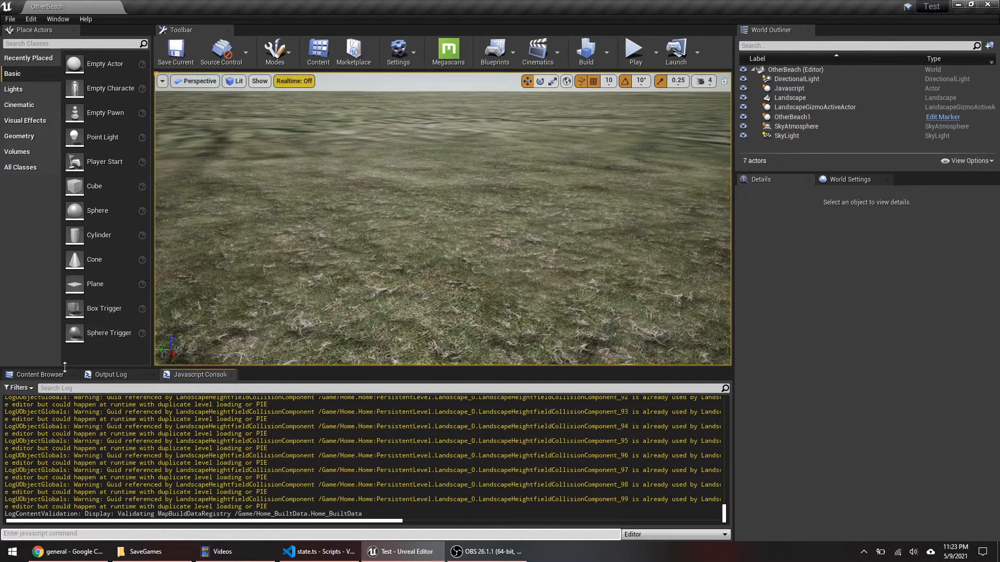
{"action": "left_click", "coordinate": [37, 375]}
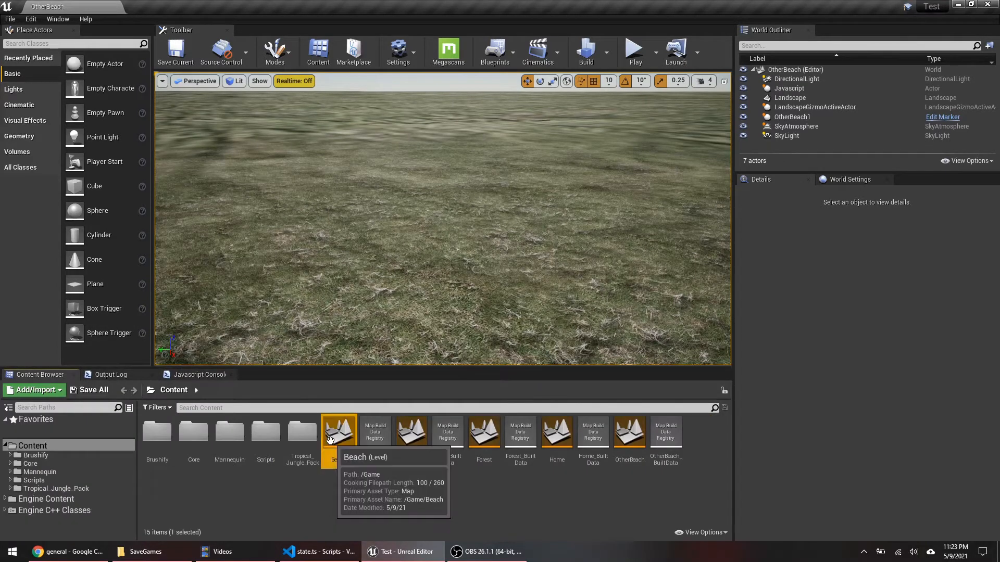
{"action": "mouse_move", "coordinate": [484, 431]}
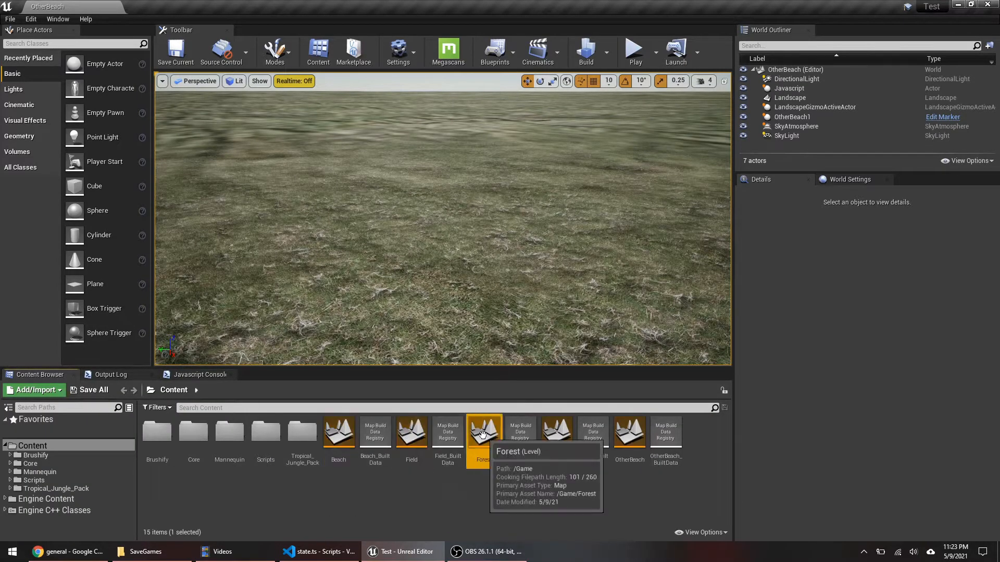
{"action": "left_click", "coordinate": [322, 552]}
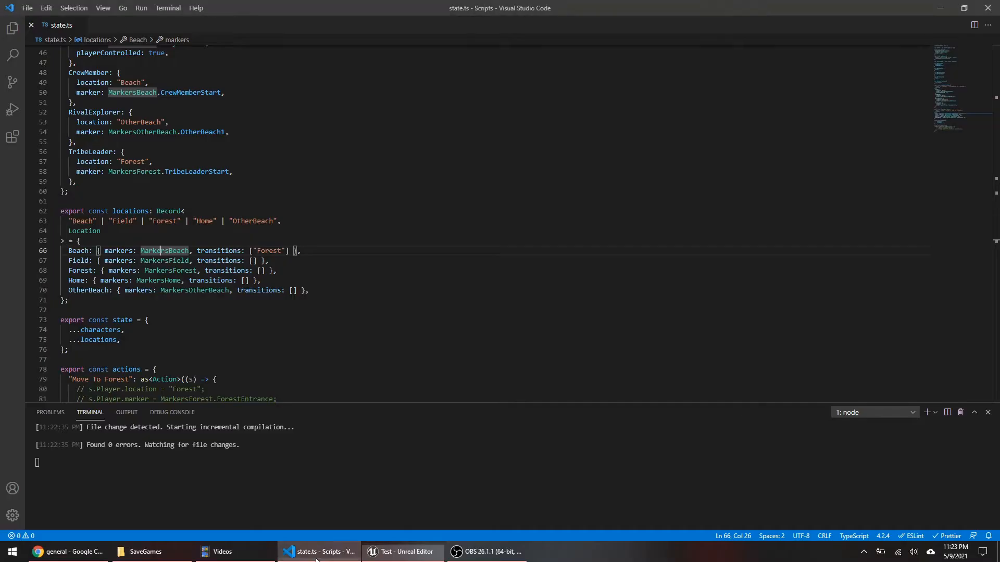
{"action": "scroll", "scroll_direction": "down", "scroll_amount": 3}
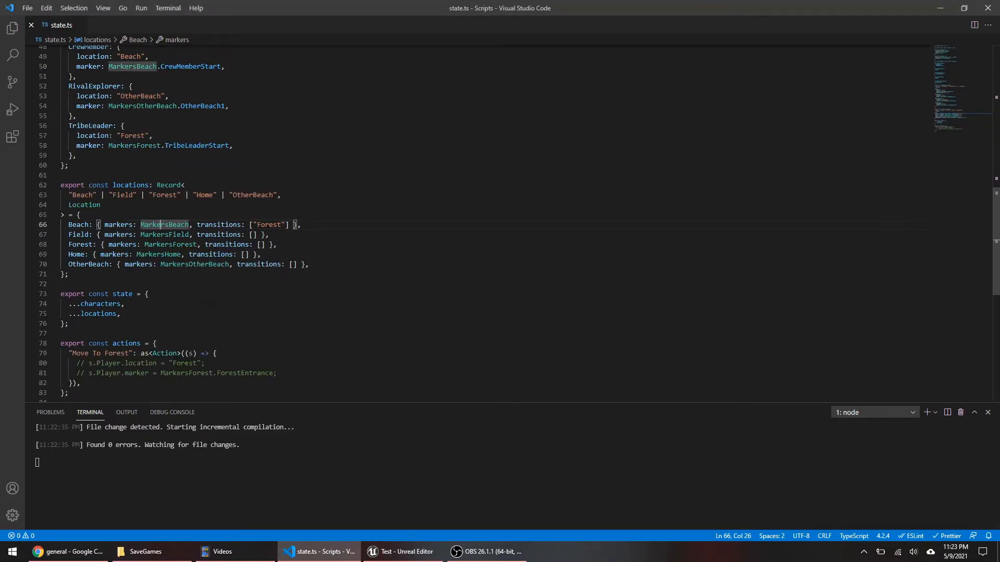
{"action": "left_click", "coordinate": [403, 552]}
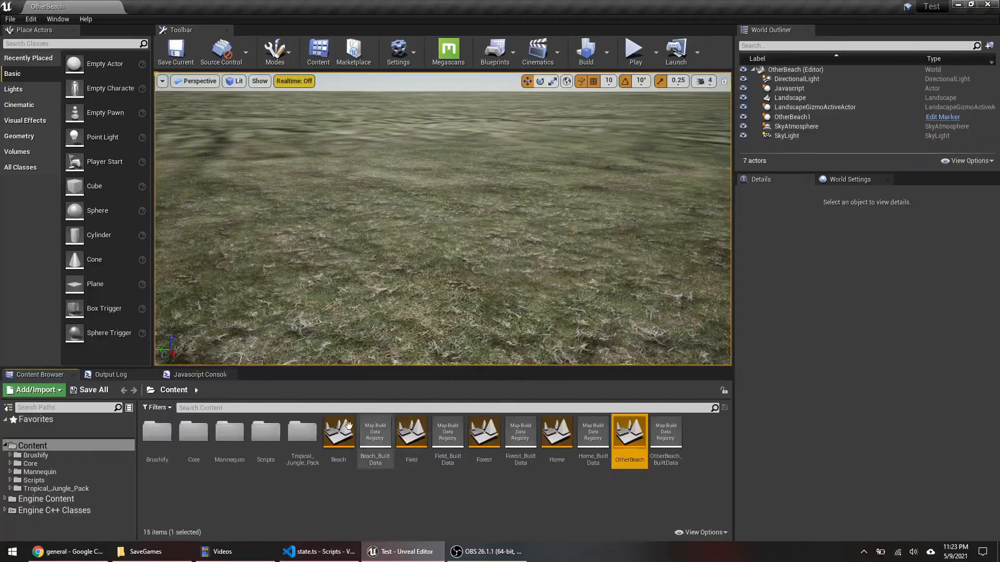
Open the Beach level and drag PlayerStart to about X -553, Y 23.7 on the ground.
{"action": "double_click", "coordinate": [338, 432]}
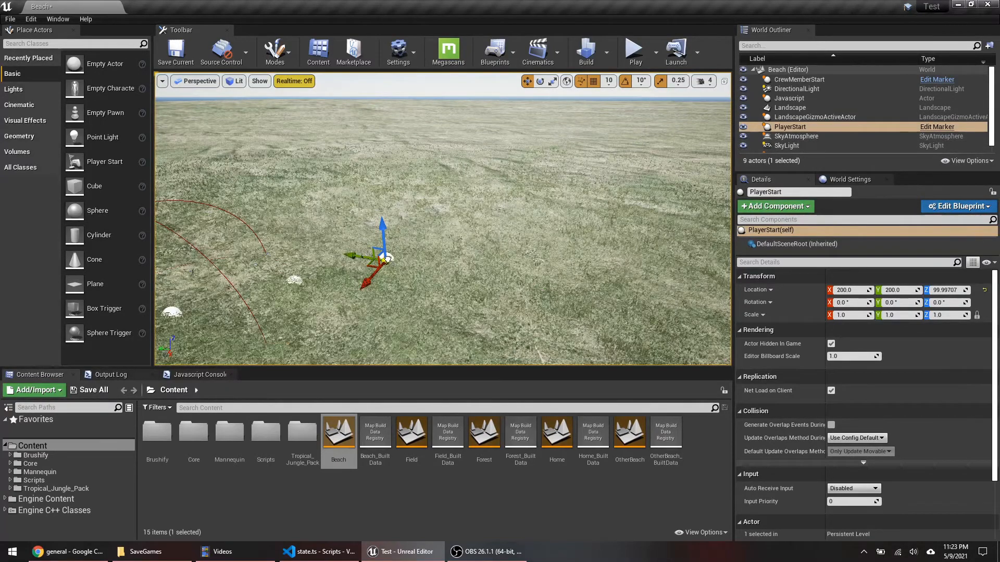
{"action": "left_click_drag", "start_coordinate": [382, 255], "coordinate": [603, 211]}
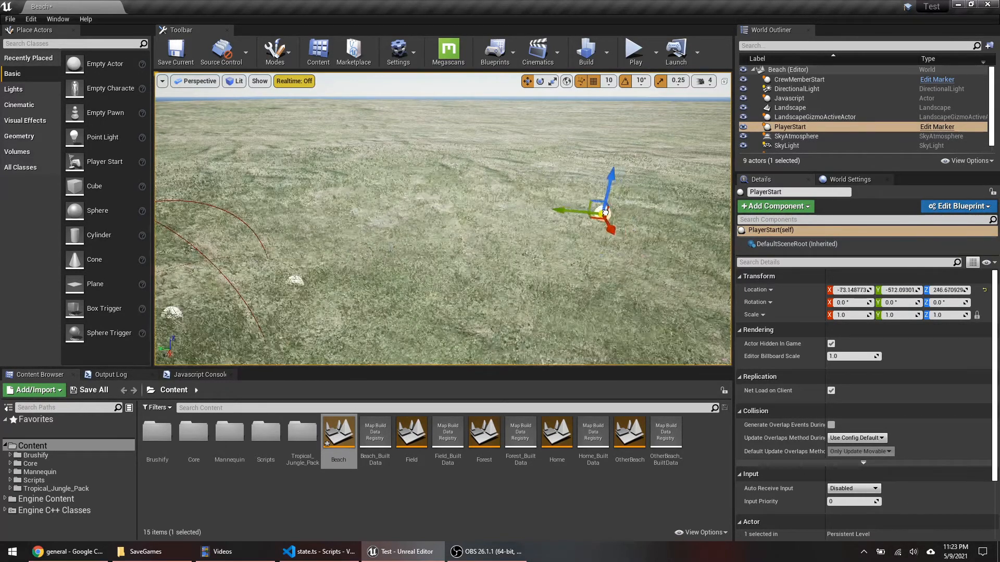
{"action": "left_click_drag", "start_coordinate": [603, 211], "coordinate": [523, 271]}
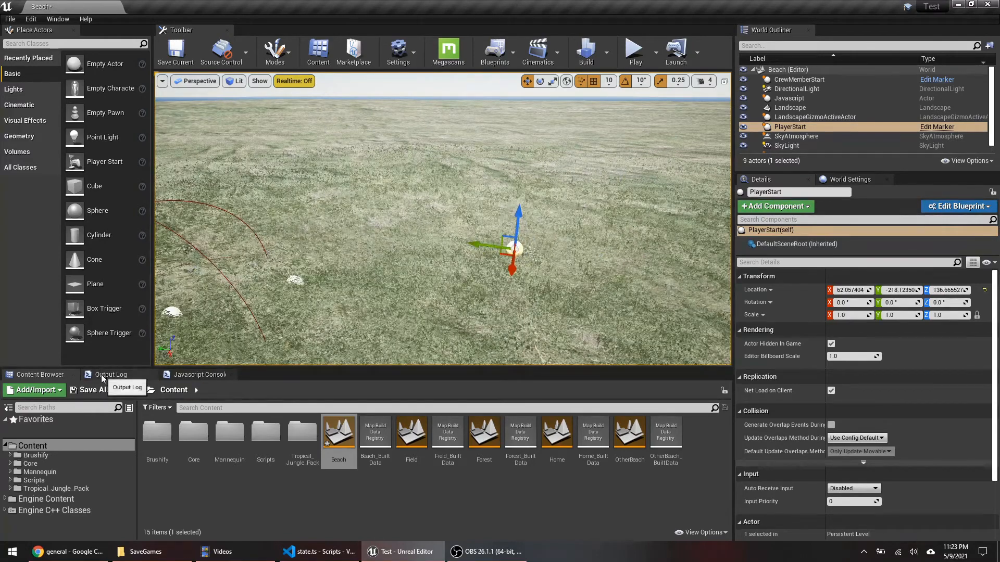
{"action": "left_click", "coordinate": [110, 374]}
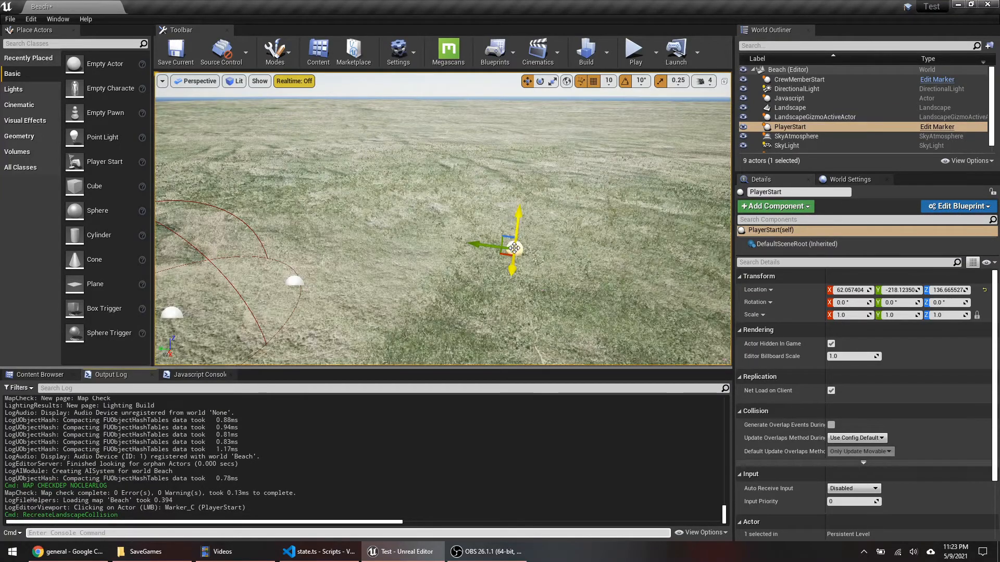
{"action": "left_click_drag", "start_coordinate": [514, 248], "coordinate": [504, 252]}
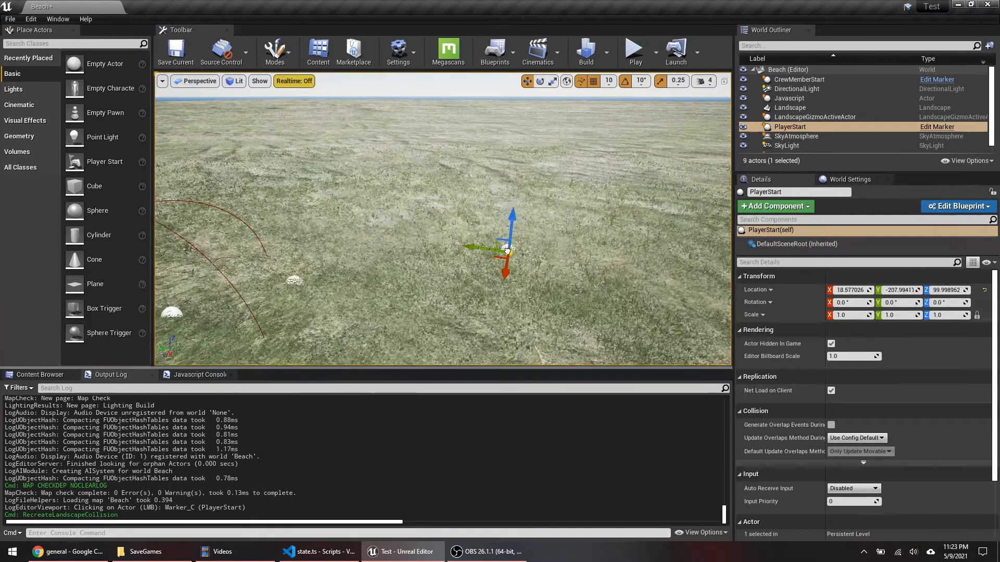
{"action": "left_click_drag", "start_coordinate": [503, 249], "coordinate": [459, 210]}
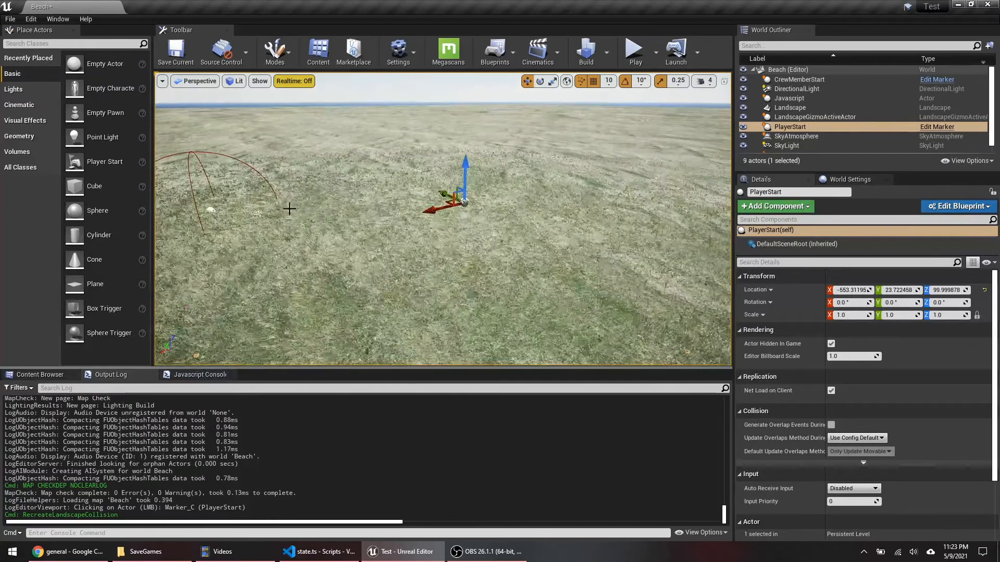
Move the CrewMemberStart marker and the toForest transition to new spots on the landscape.
{"action": "left_click", "coordinate": [249, 210]}
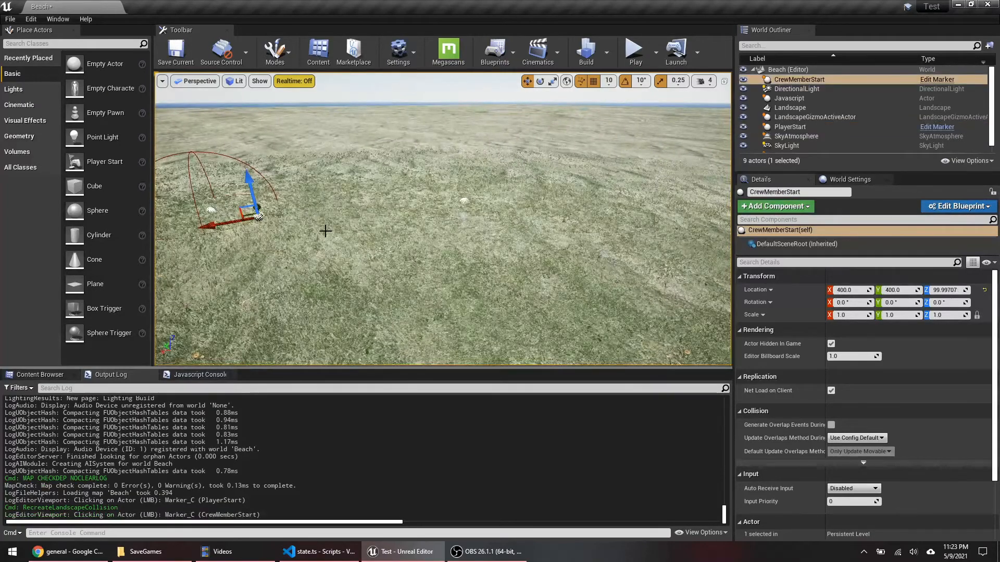
{"action": "left_click_drag", "start_coordinate": [252, 213], "coordinate": [290, 232]}
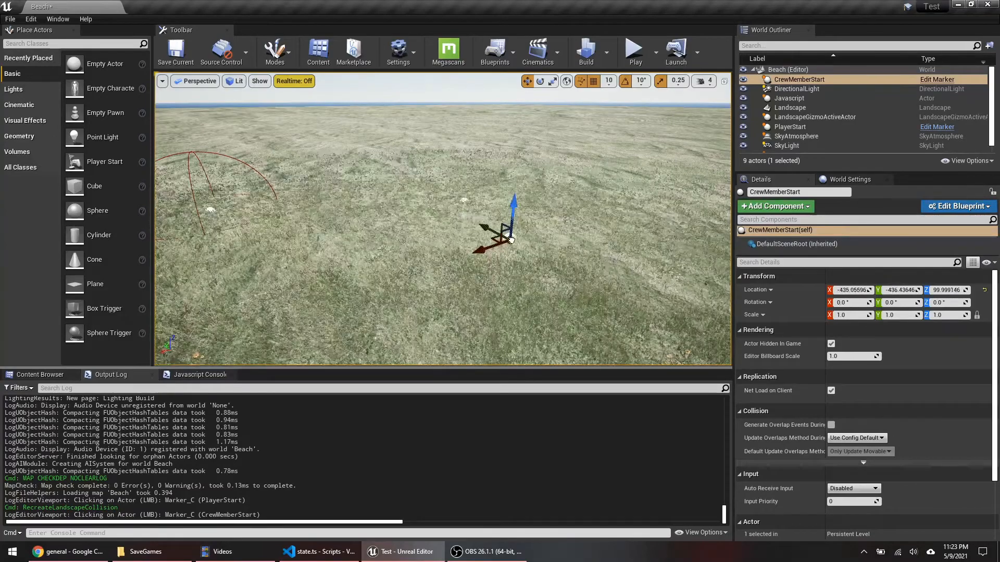
{"action": "left_click_drag", "start_coordinate": [511, 229], "coordinate": [491, 220]}
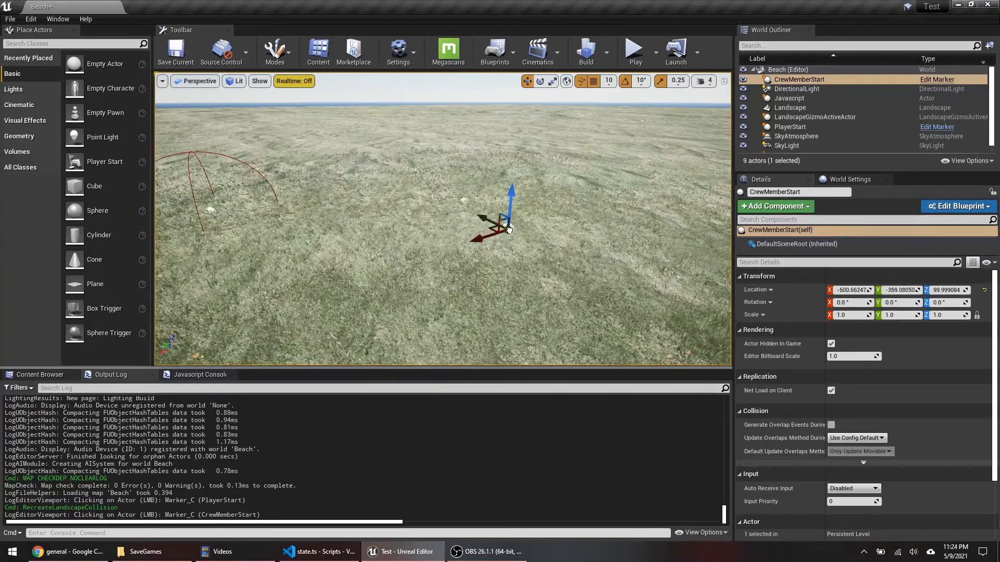
{"action": "left_click_drag", "start_coordinate": [507, 226], "coordinate": [492, 211]}
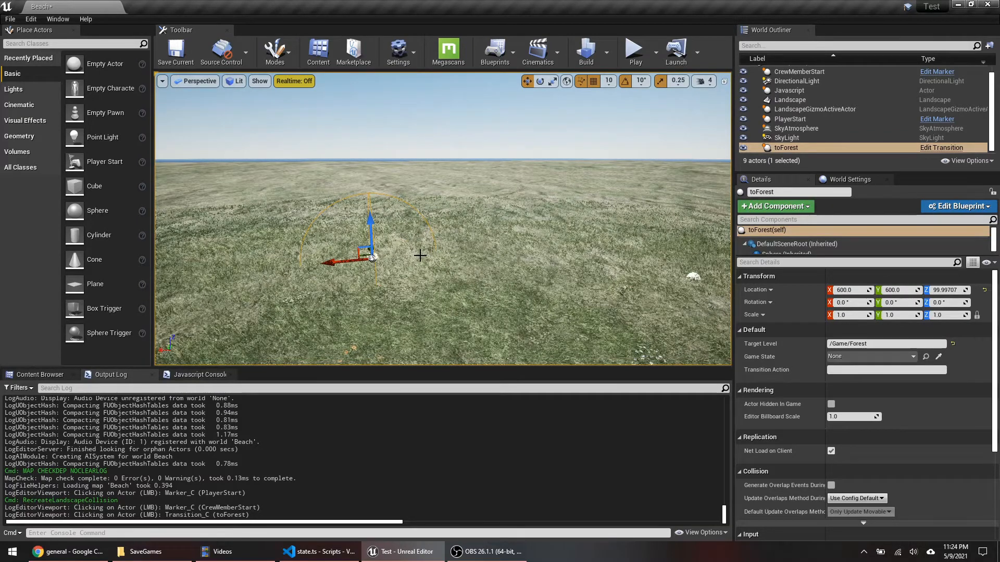
{"action": "mouse_move", "coordinate": [475, 249]}
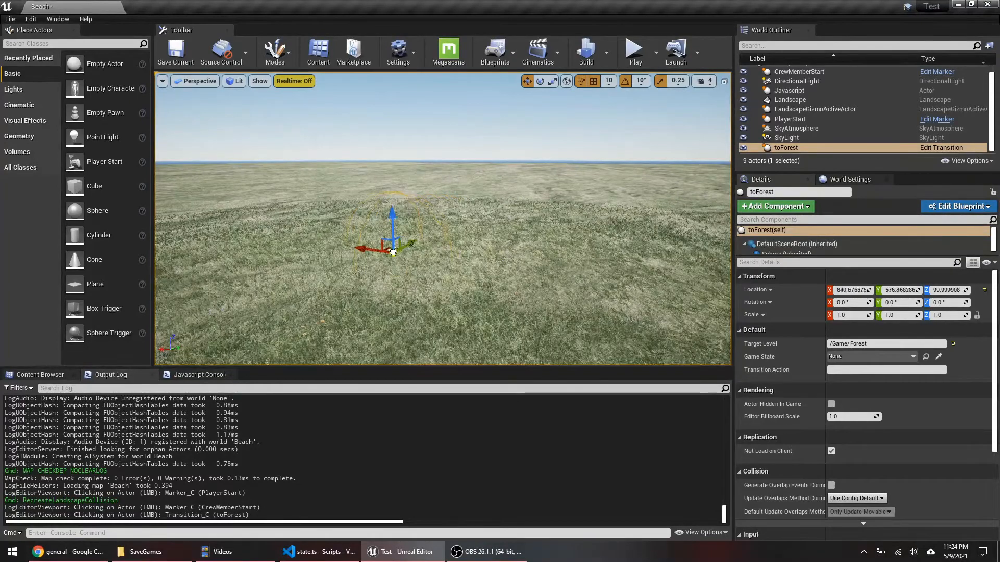
{"action": "left_click_drag", "start_coordinate": [392, 249], "coordinate": [399, 248]}
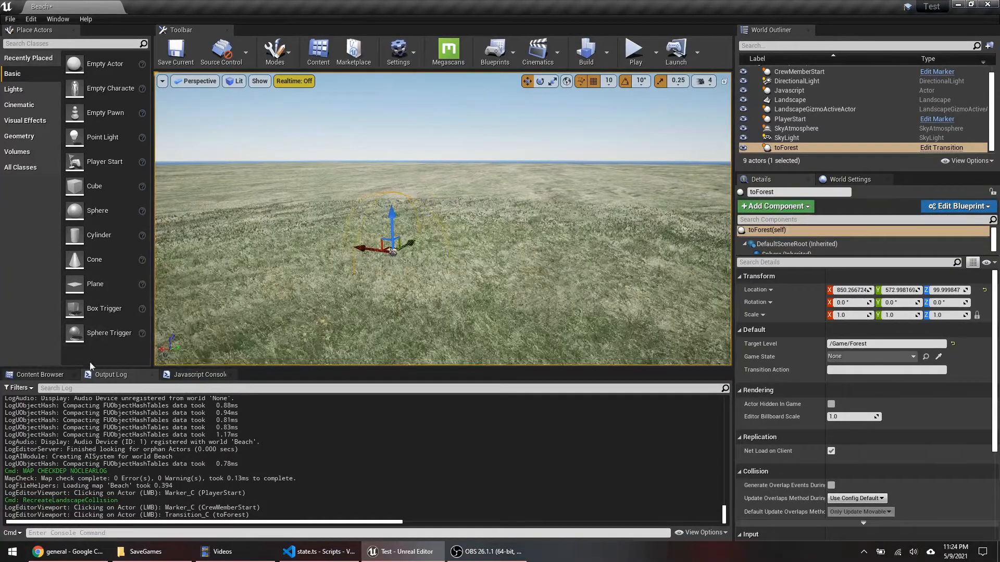
{"action": "left_click", "coordinate": [40, 374]}
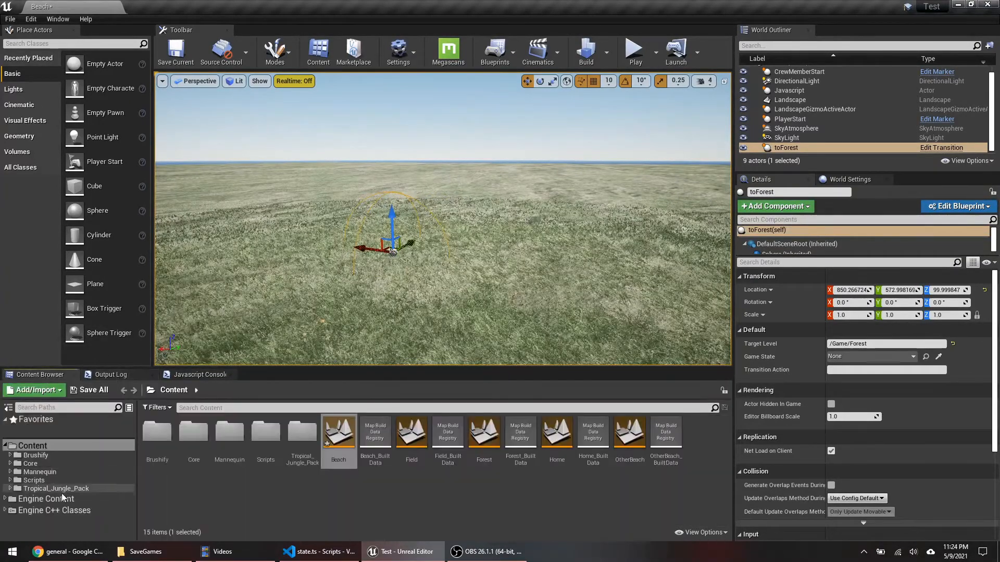
Place SM_PalmCoconut_01 from Tropical_Jungle_Pack/Meshes/Trees onto the Beach landscape.
{"action": "left_click", "coordinate": [55, 488]}
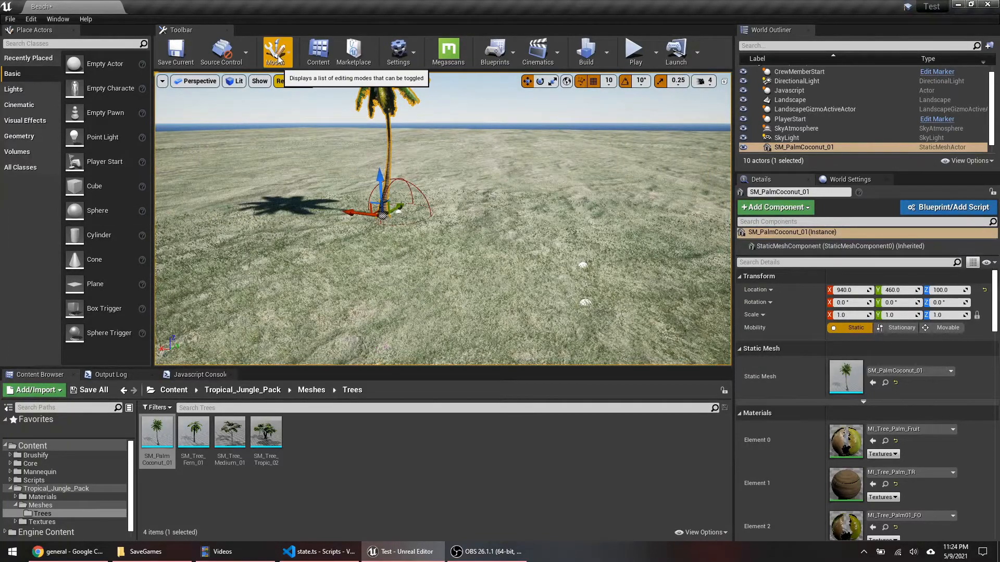
{"action": "left_click", "coordinate": [277, 52]}
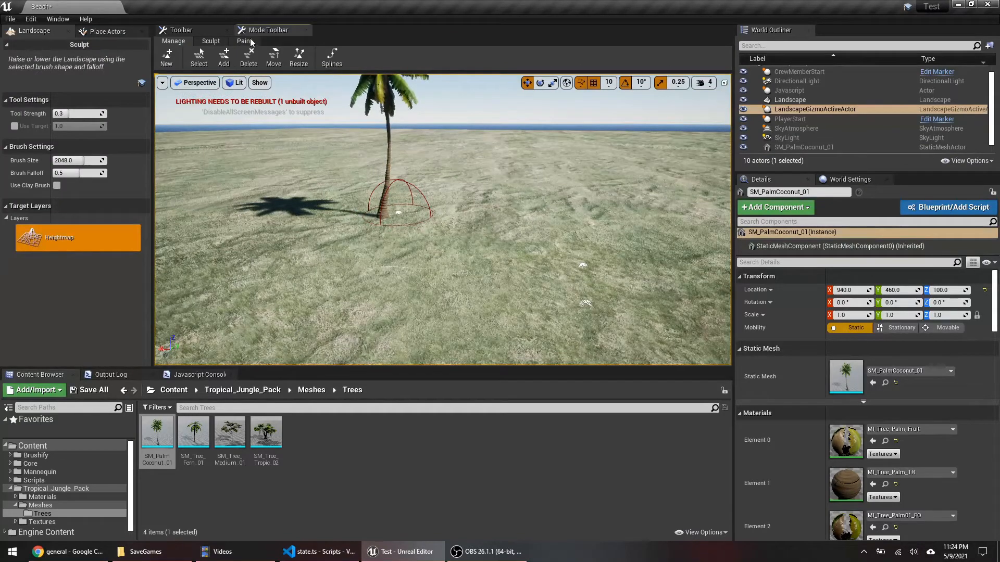
Create the Beach layer info in Landscape Paint mode and paint sand around the palm.
{"action": "left_click", "coordinate": [243, 40]}
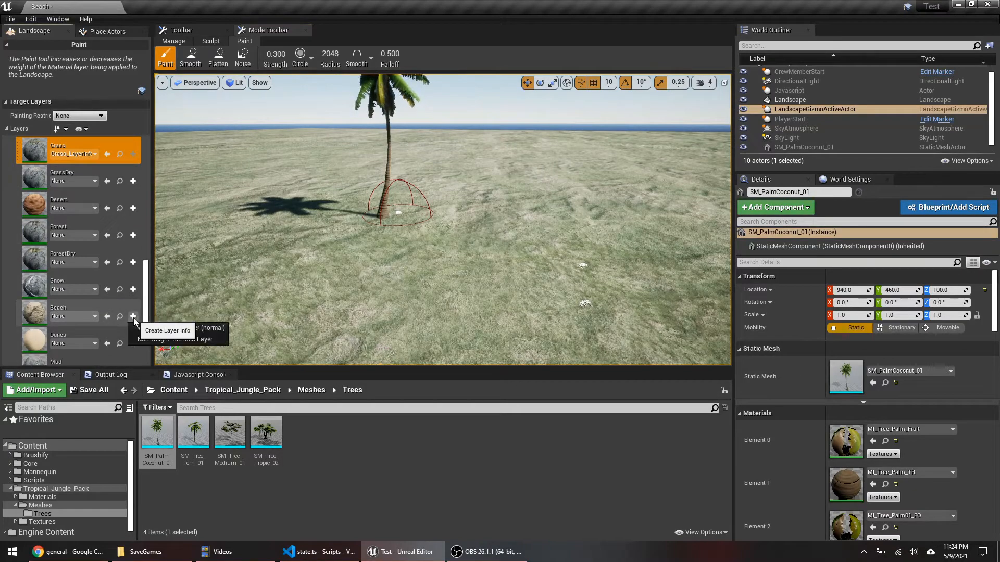
{"action": "left_click", "coordinate": [133, 316]}
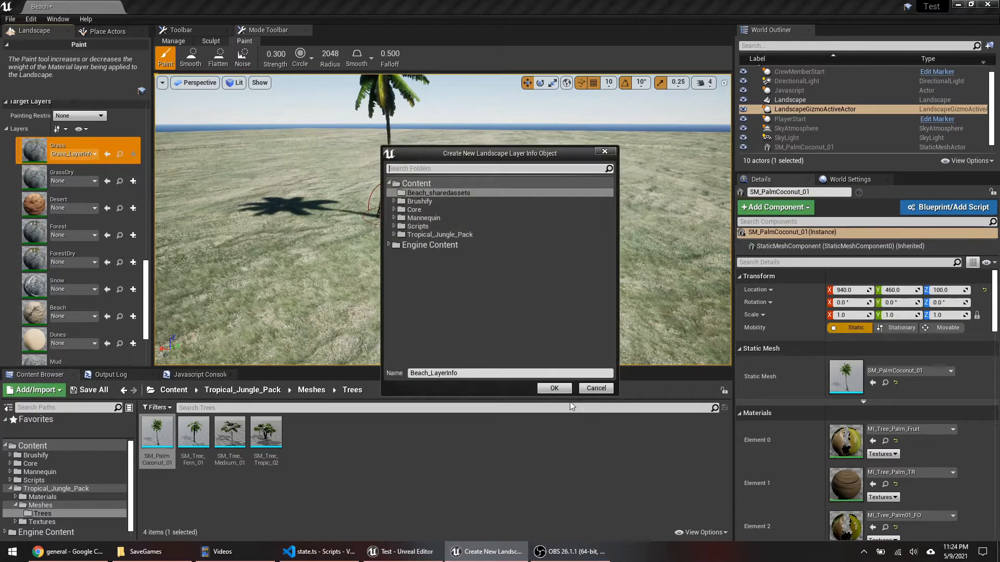
{"action": "left_click", "coordinate": [553, 387]}
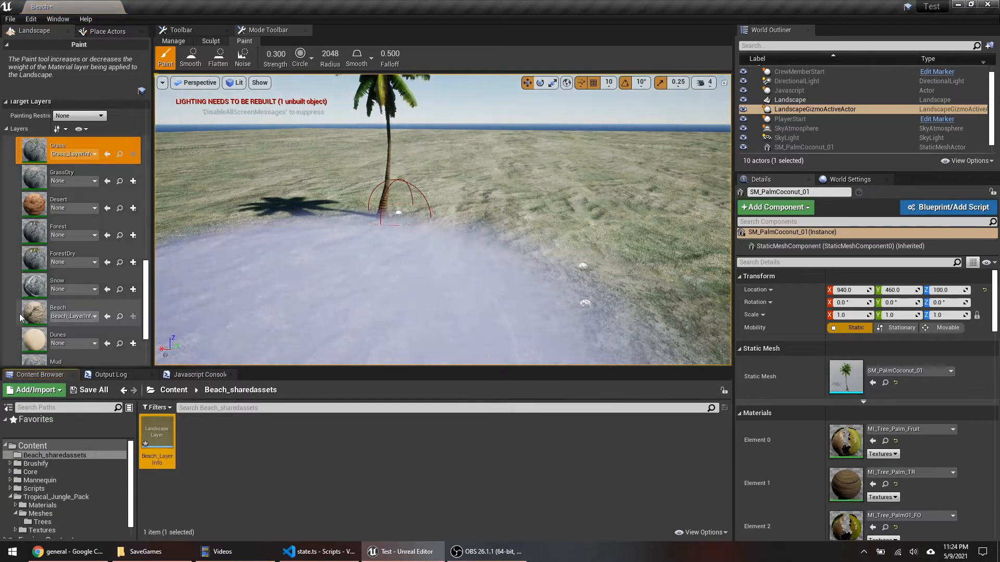
{"action": "left_click", "coordinate": [395, 210]}
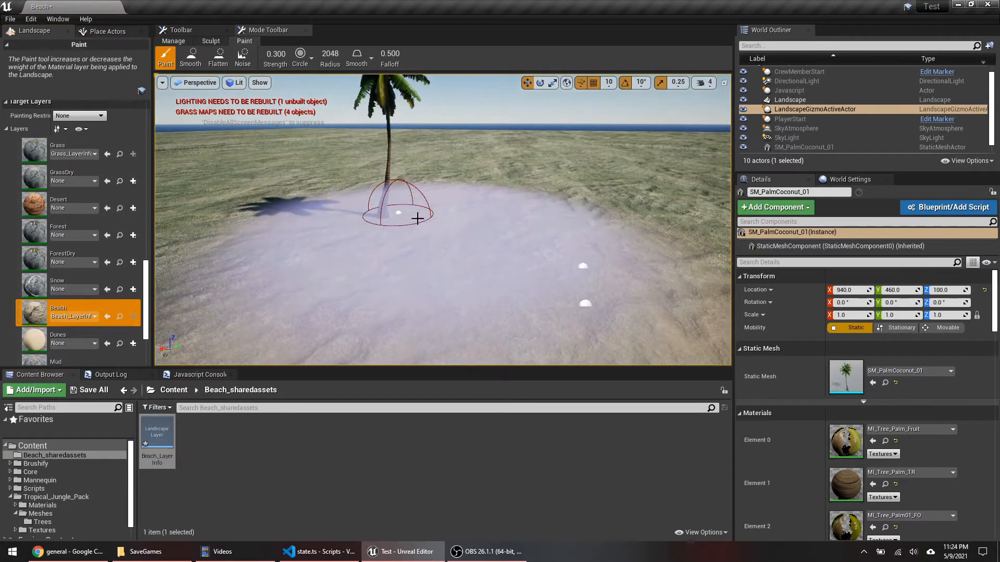
{"action": "left_click_drag", "start_coordinate": [418, 220], "coordinate": [350, 203]}
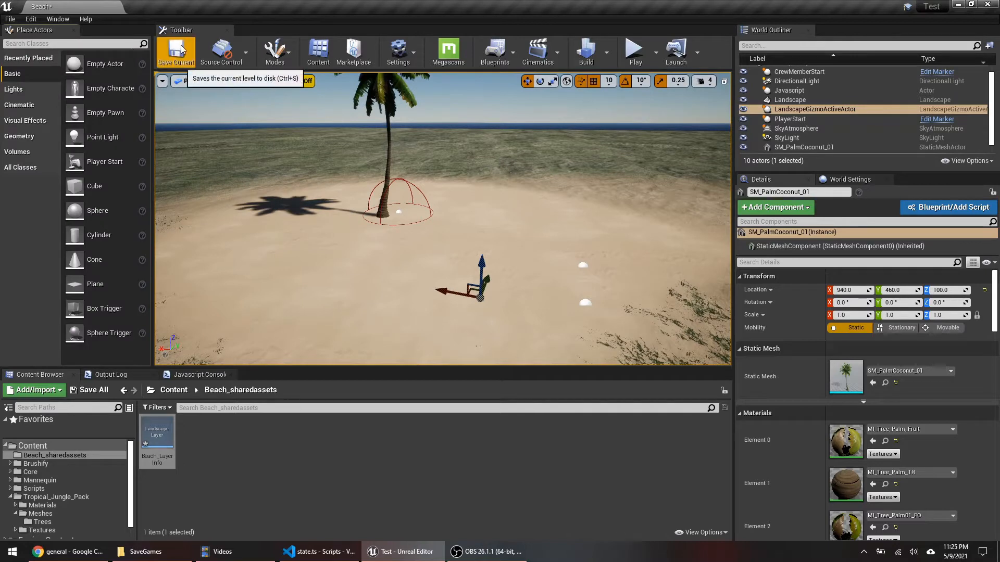
Save the Beach level and place several tropical tree meshes in the Forest level.
{"action": "left_click", "coordinate": [175, 51]}
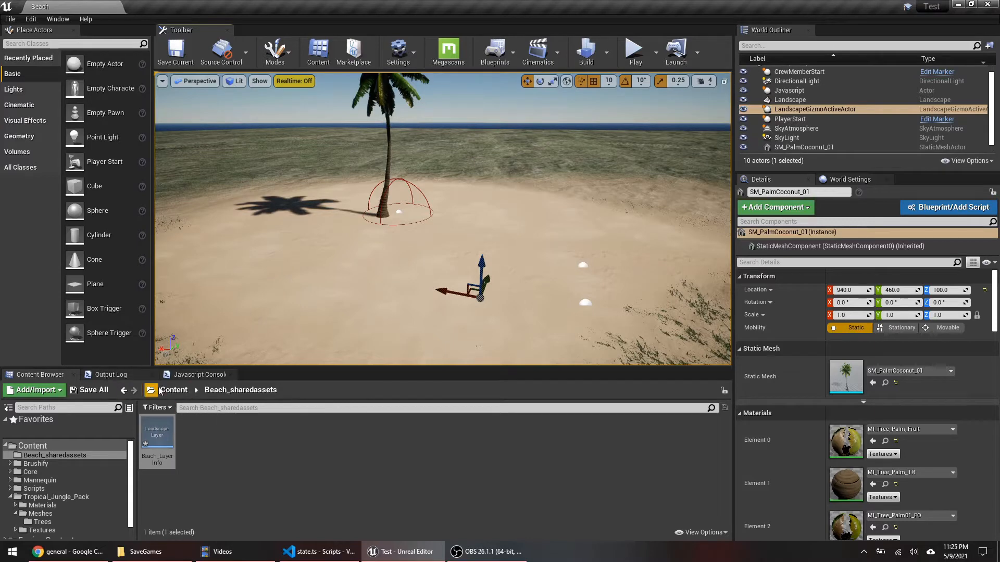
{"action": "left_click", "coordinate": [173, 389]}
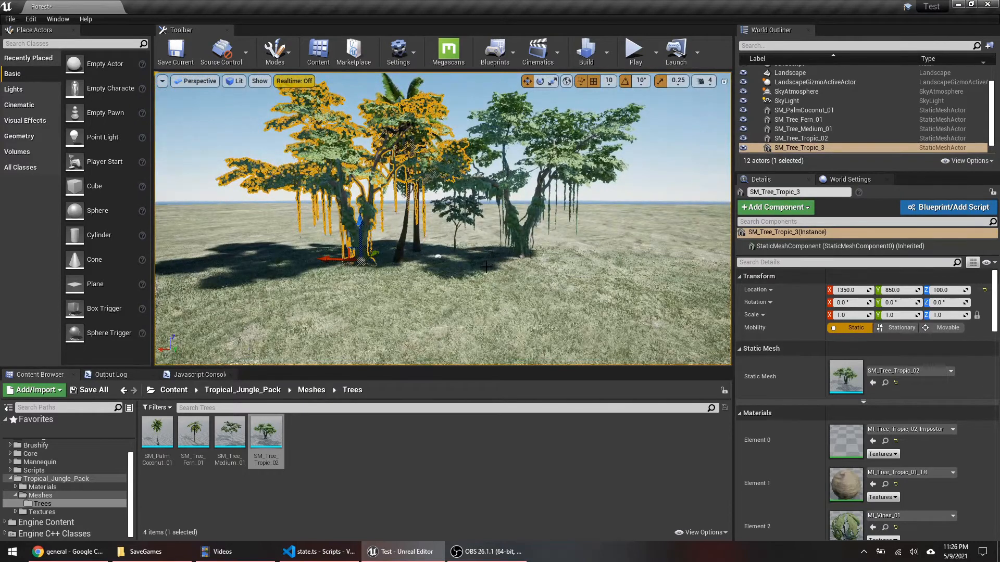
{"action": "mouse_move", "coordinate": [428, 347]}
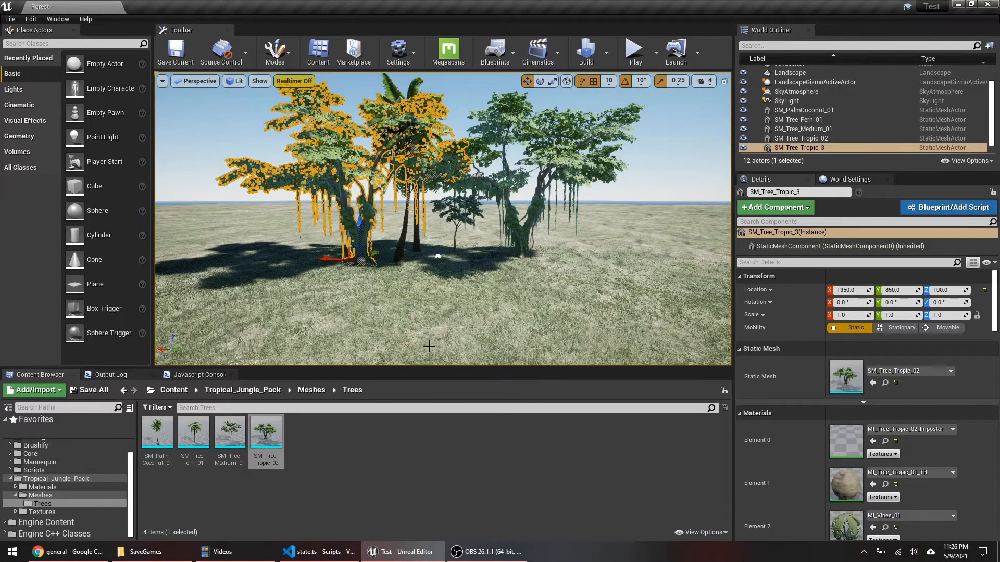
{"action": "mouse_move", "coordinate": [176, 48]}
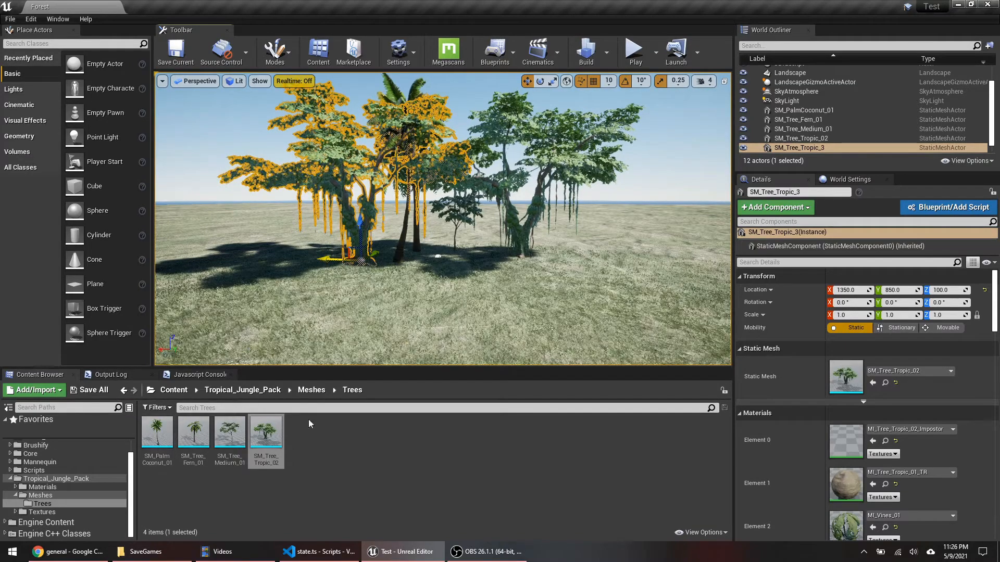
{"action": "left_click", "coordinate": [174, 389]}
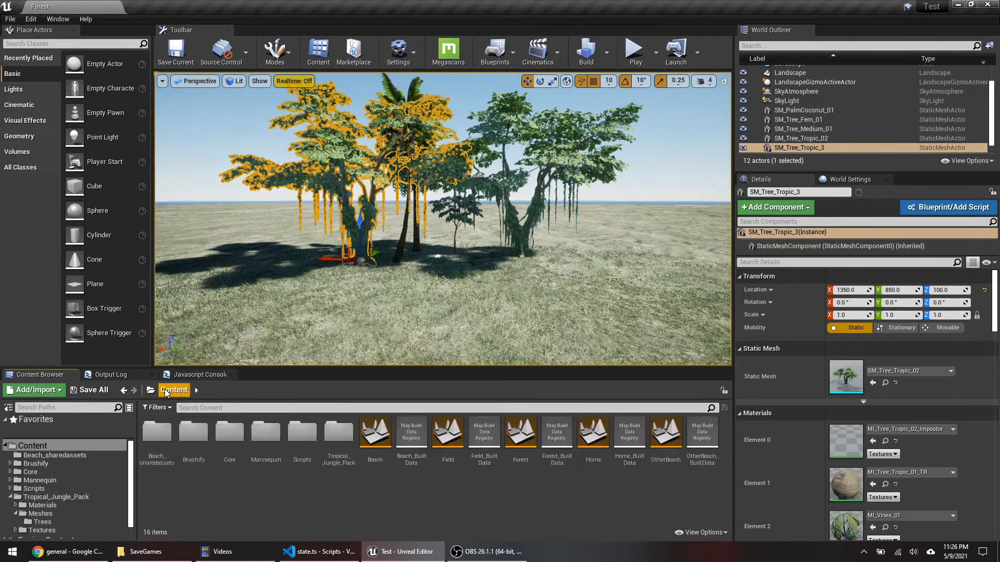
{"action": "left_click", "coordinate": [318, 551]}
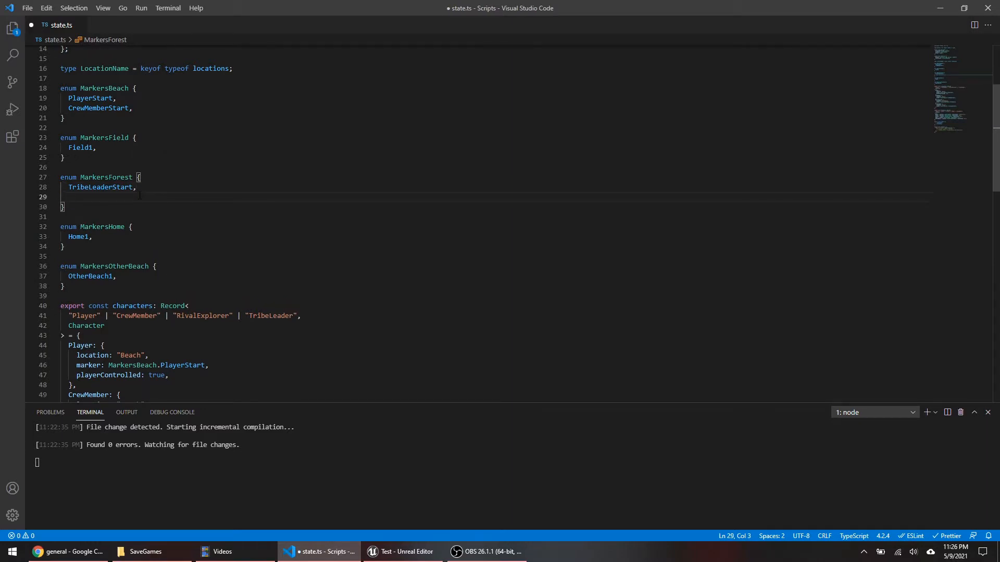
Add a ForestEntrance entry to the MarkersForest enum in state.ts.
{"action": "type", "text": "ForestEntra"}
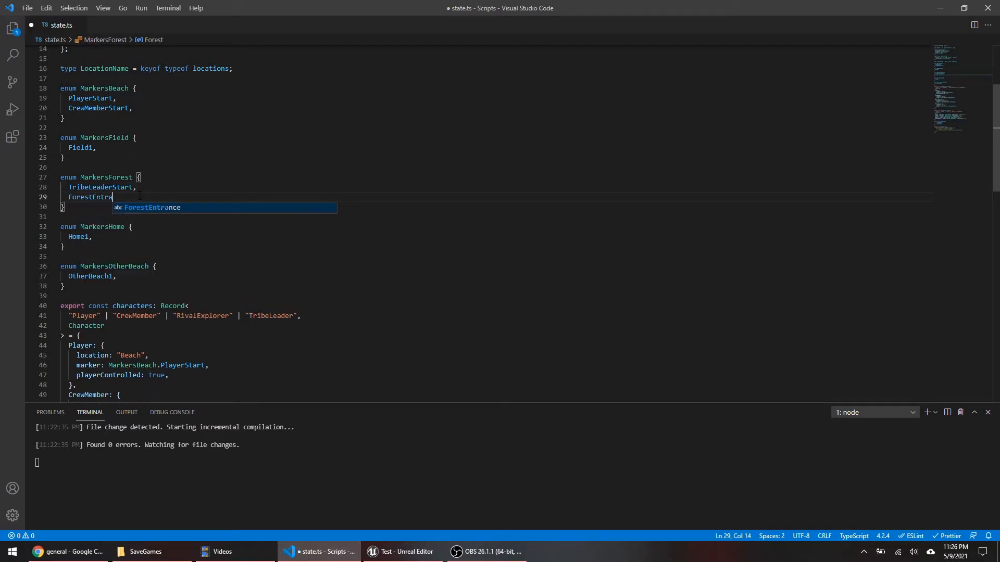
{"action": "type", "text": "ce,"}
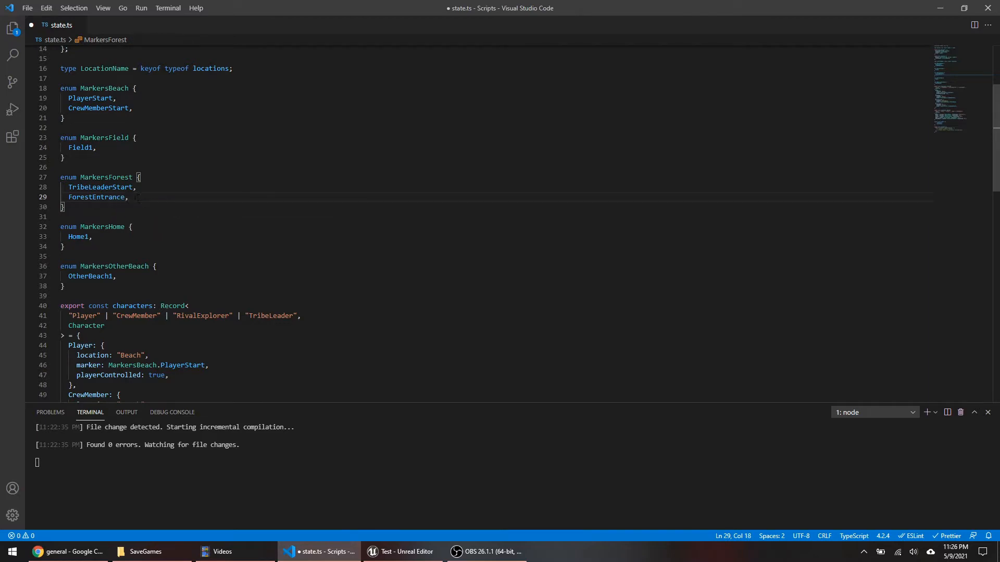
{"action": "scroll", "scroll_direction": "down", "scroll_amount": 3}
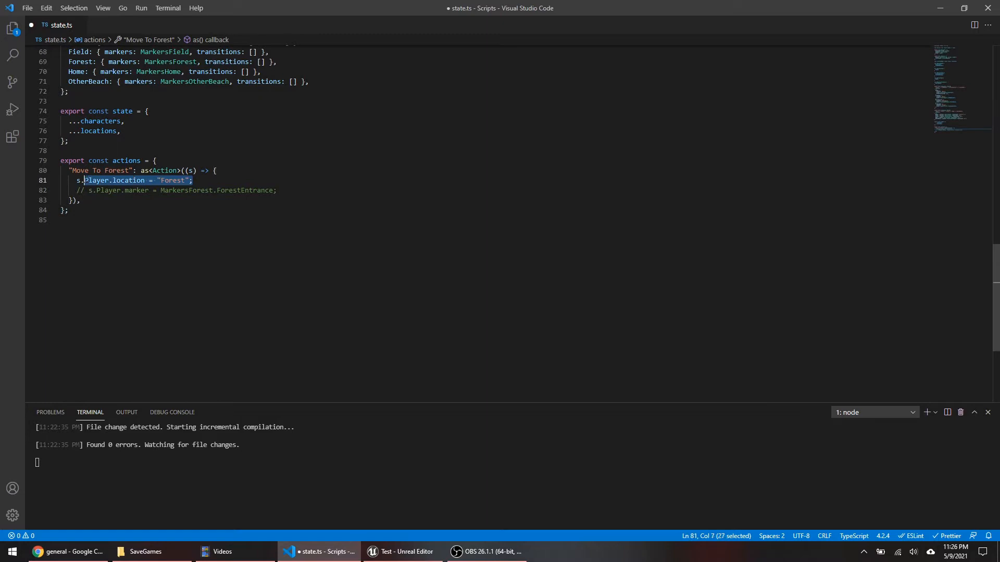
Write the Move To Forest action setting s.Player location to Forest and marker to ForestEntrance.
{"action": "key", "text": "Delete"}
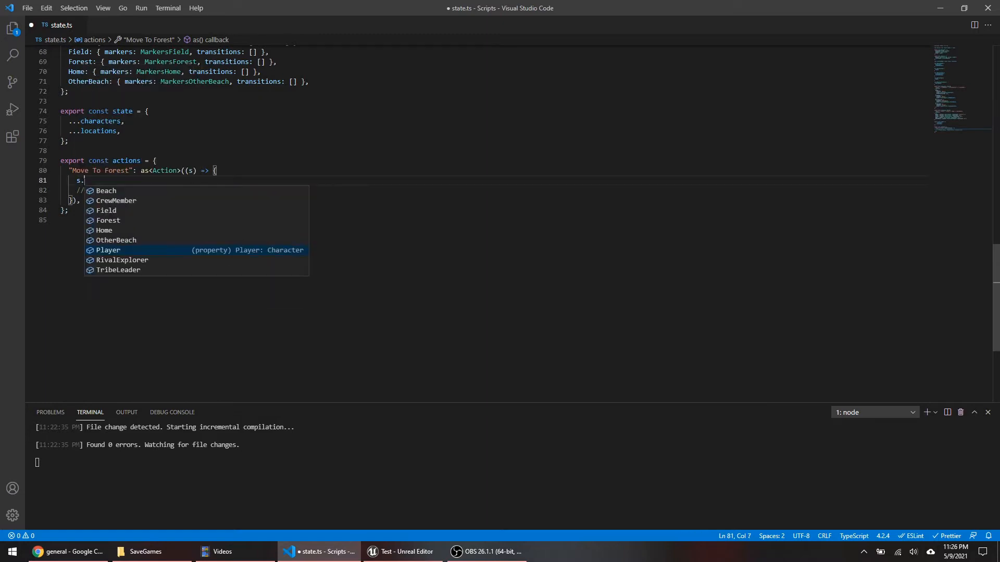
{"action": "type", "text": "Player.location = \"Forest\";"}
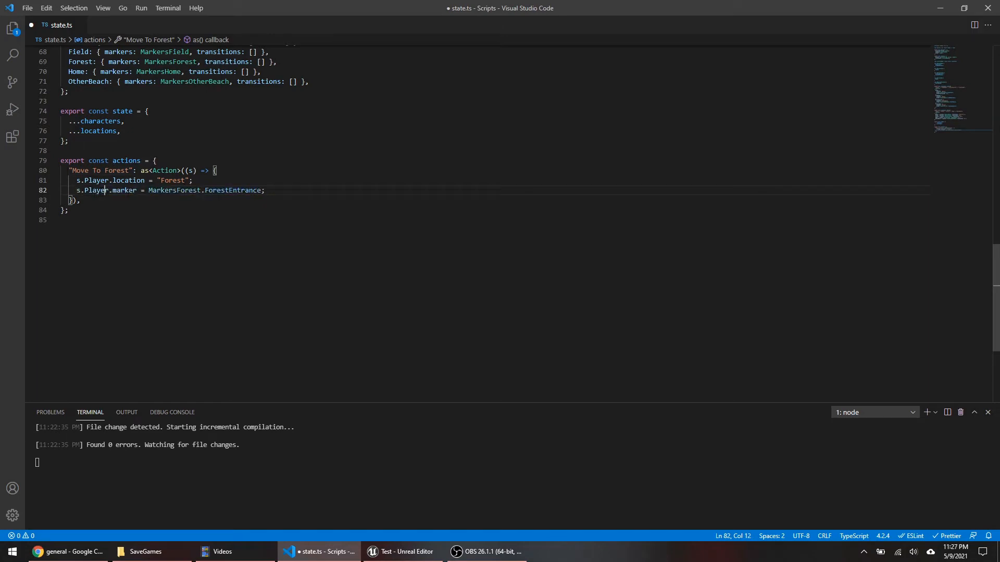
{"action": "double_click", "coordinate": [96, 190]}
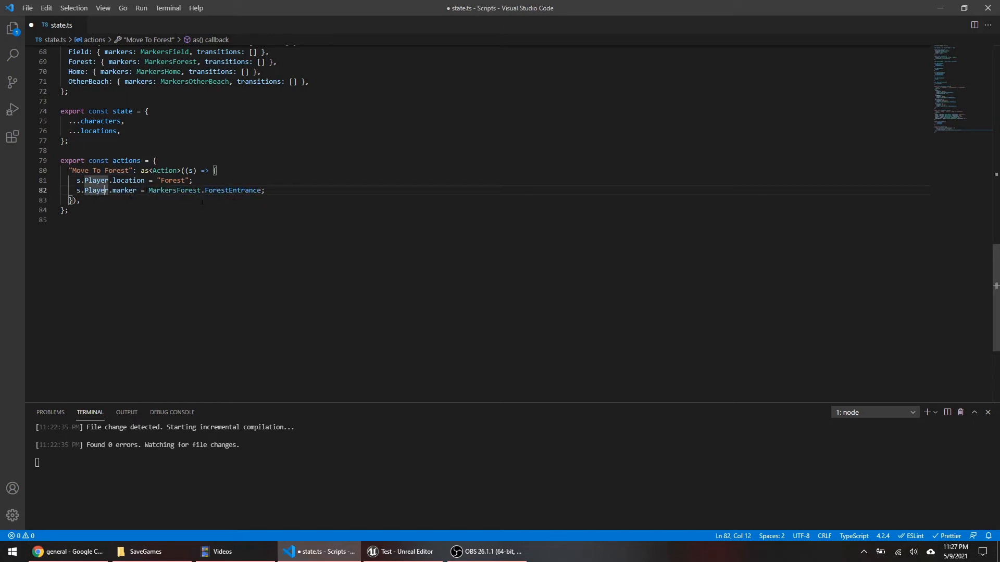
{"action": "double_click", "coordinate": [232, 190]}
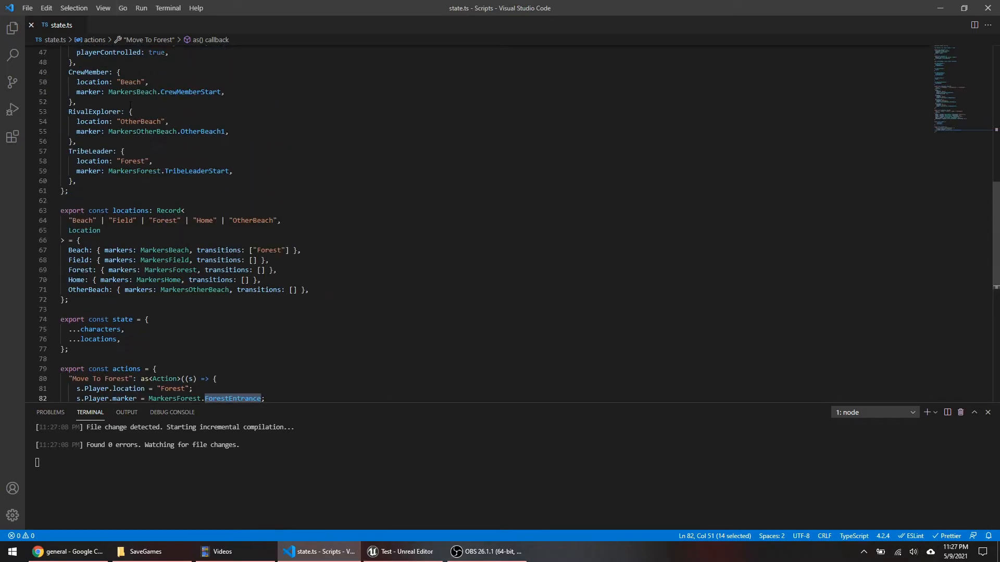
{"action": "scroll", "scroll_direction": "down", "scroll_amount": 3}
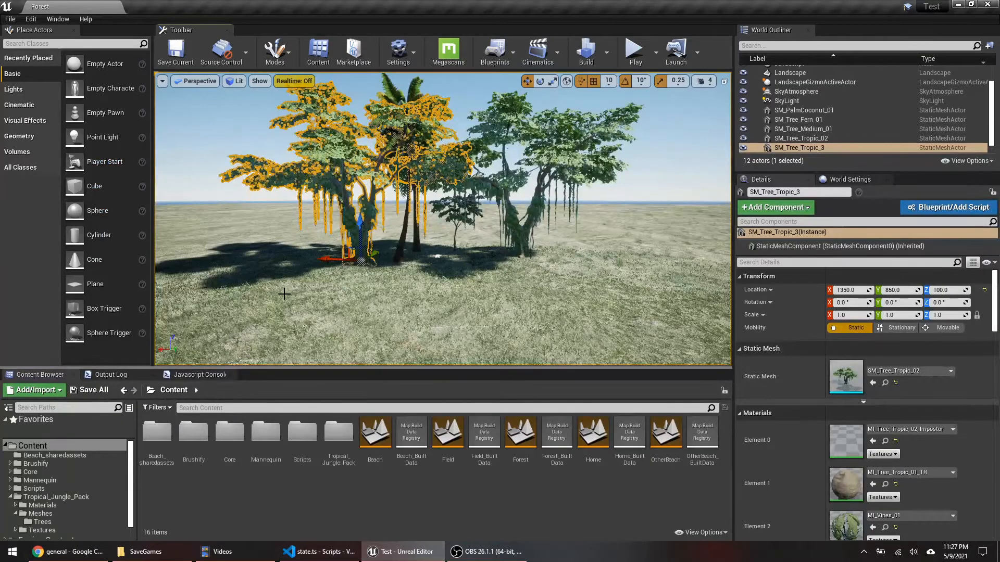
Confirm the Forest level save in the Output Log and close Unreal Editor.
{"action": "left_click", "coordinate": [198, 375]}
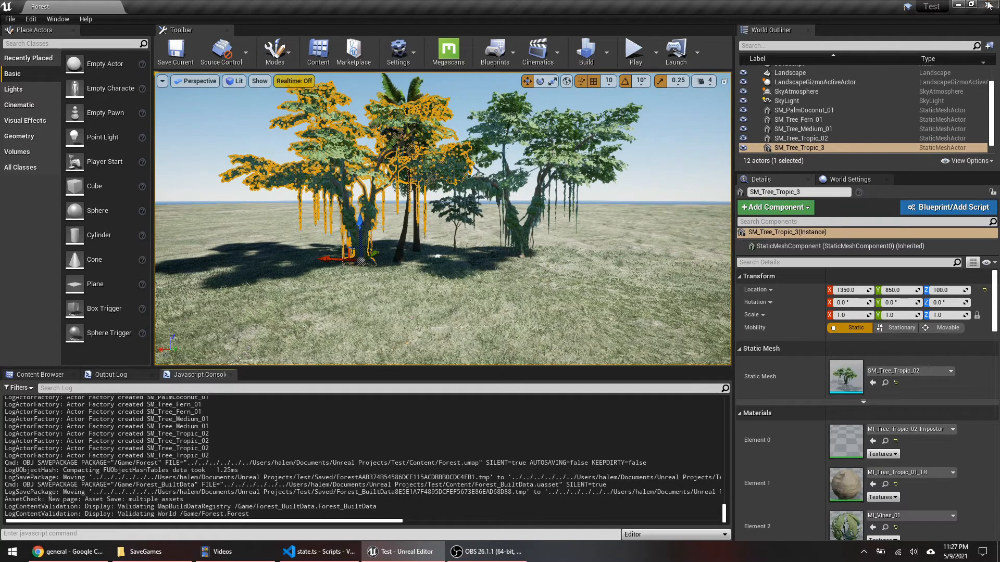
{"action": "left_click", "coordinate": [321, 552]}
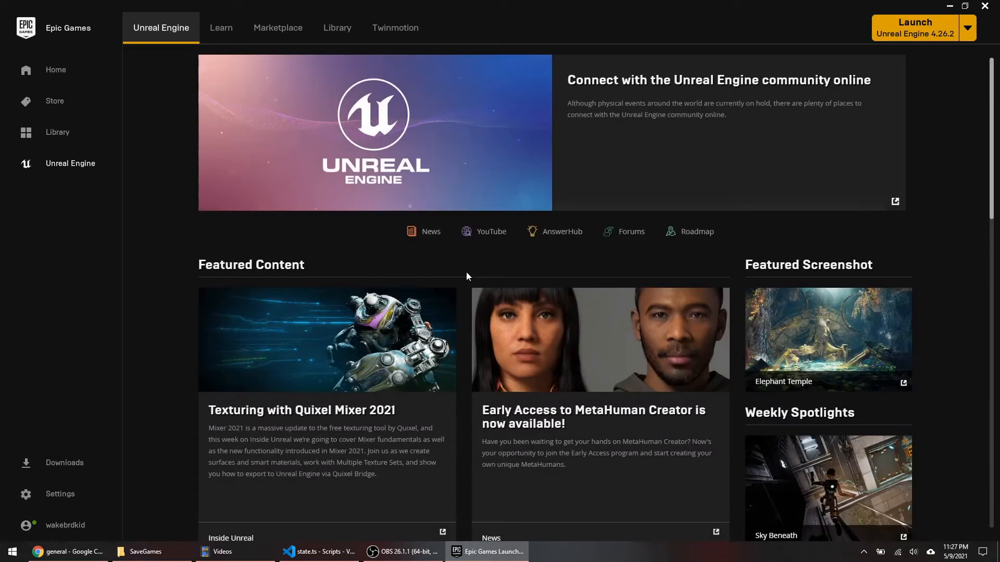
Relaunch the Test project from the Epic Games Launcher Library in Unreal Engine 4.26.
{"action": "left_click", "coordinate": [337, 27]}
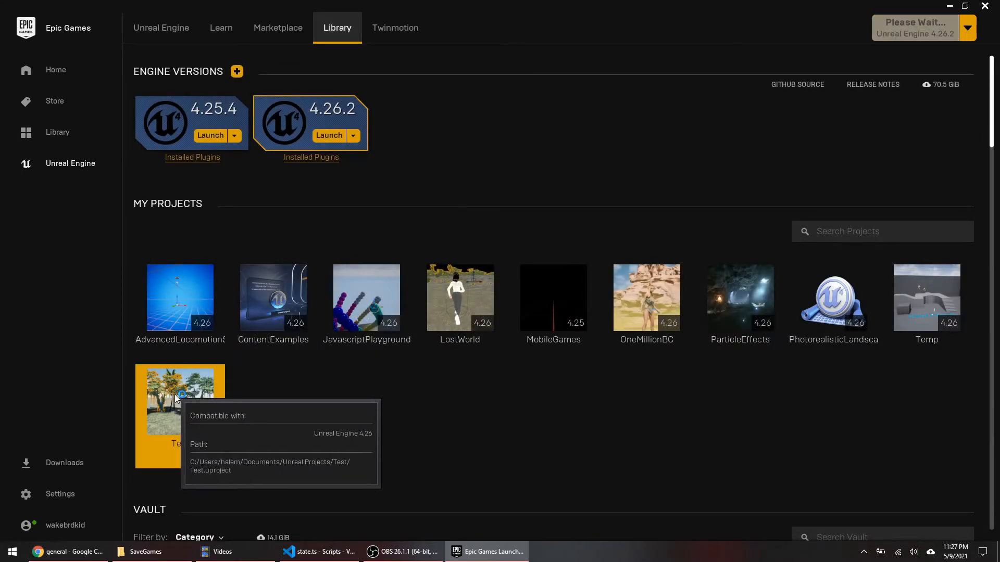
{"action": "double_click", "coordinate": [180, 402]}
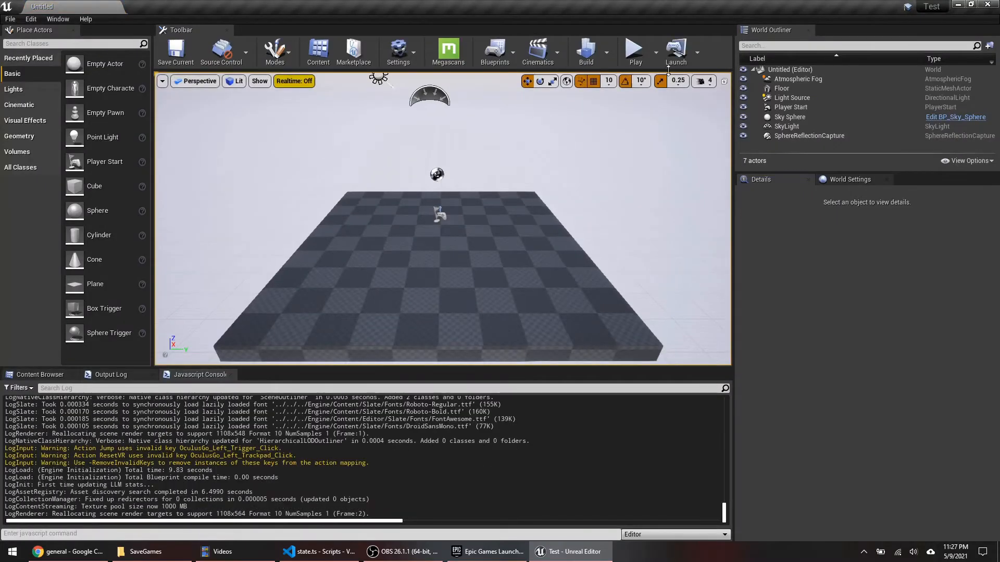
{"action": "mouse_move", "coordinate": [635, 51]}
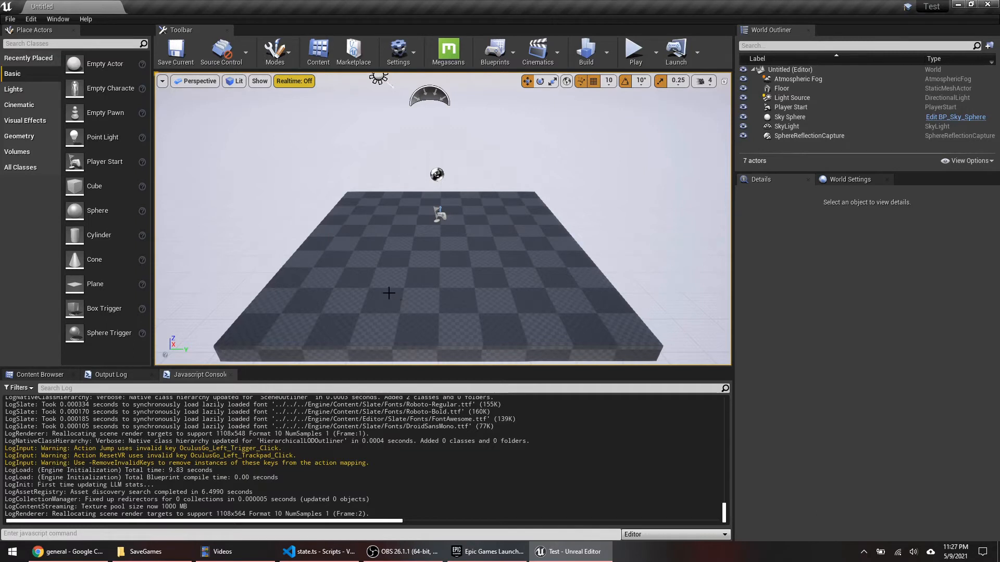
{"action": "mouse_move", "coordinate": [306, 377]}
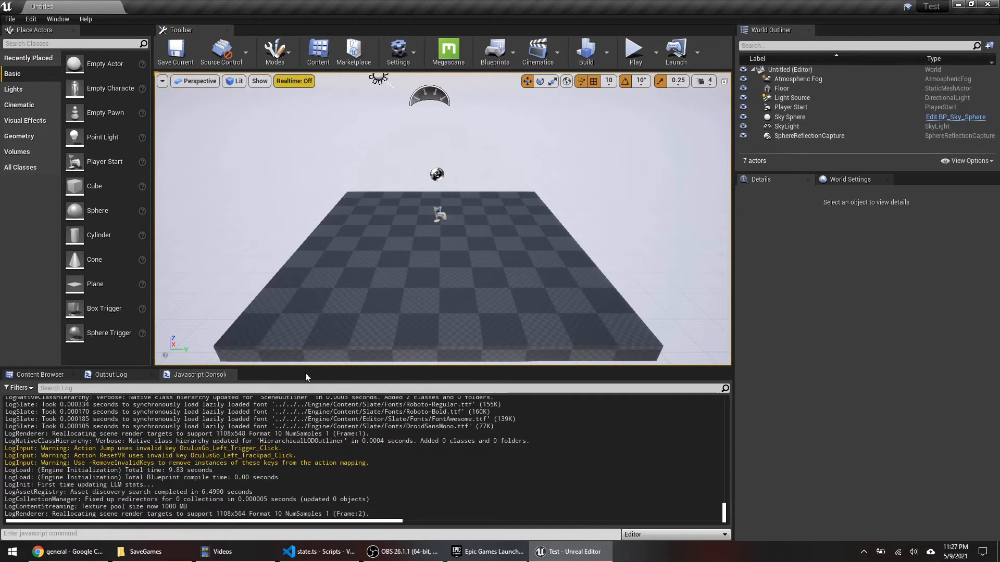
Open the Beach map asset from the Content Browser.
{"action": "left_click", "coordinate": [39, 375]}
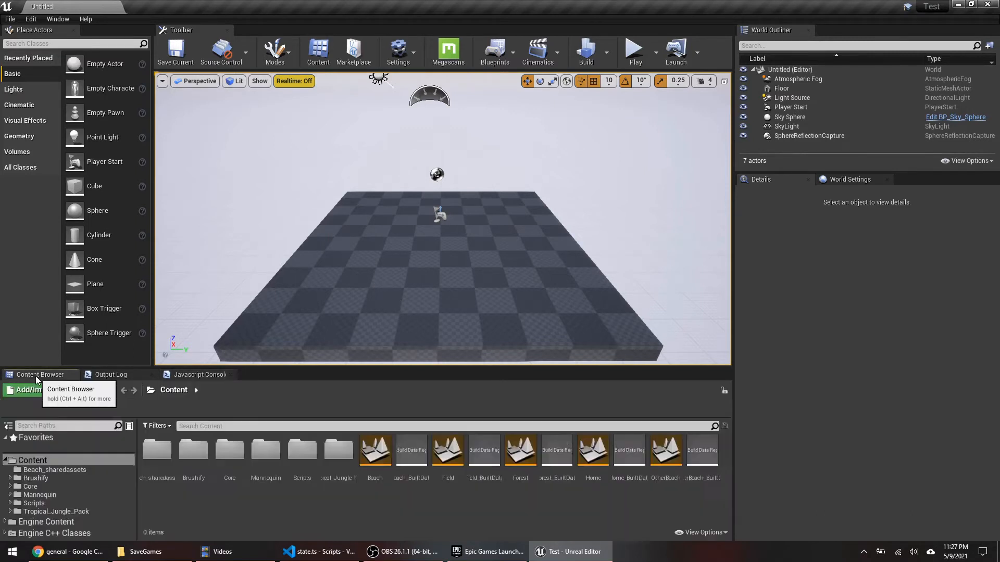
{"action": "left_click", "coordinate": [198, 374]}
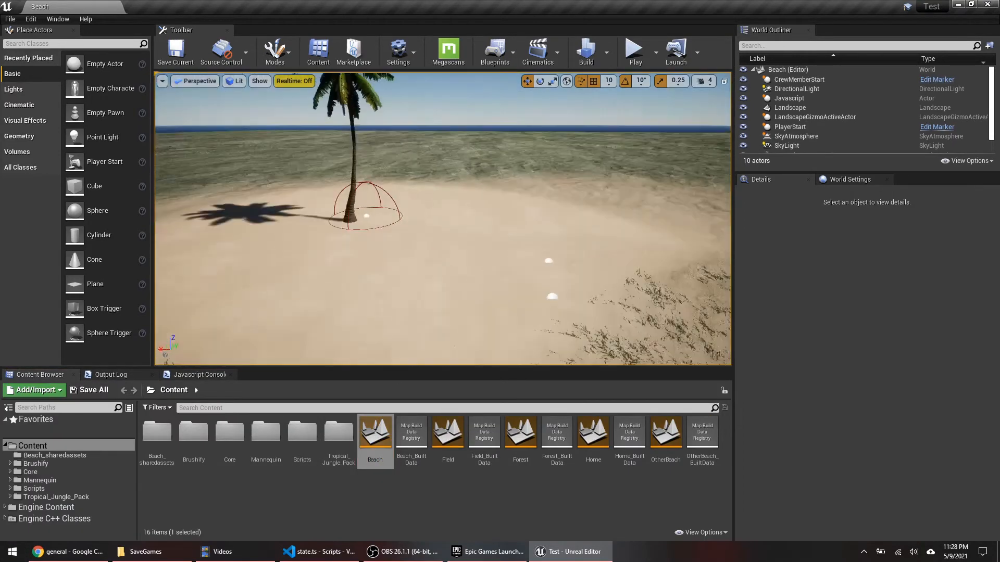
{"action": "mouse_move", "coordinate": [520, 432]}
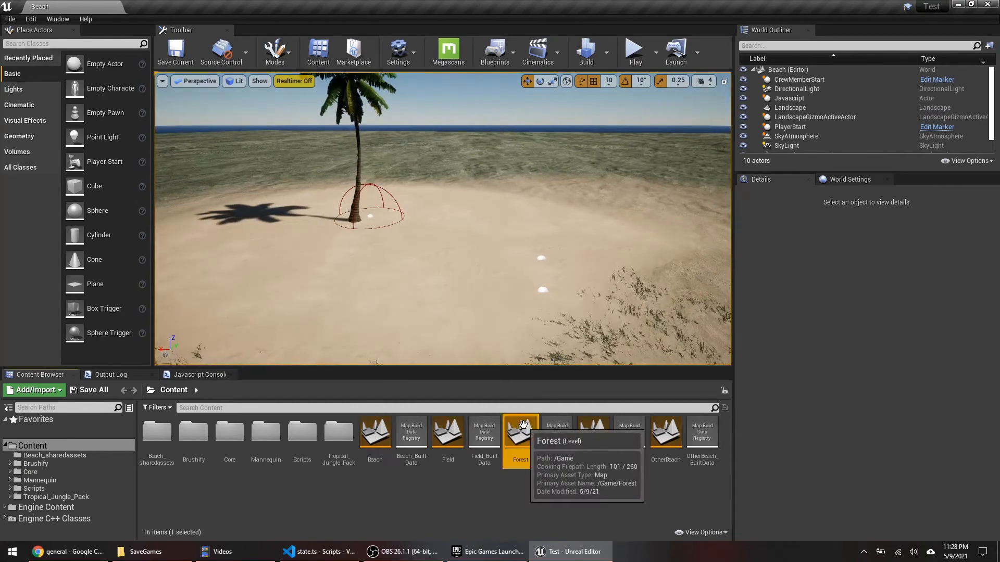
Open the Forest map and drag ForestEntrance onto the grass, about X -22, Y -792.
{"action": "double_click", "coordinate": [520, 431]}
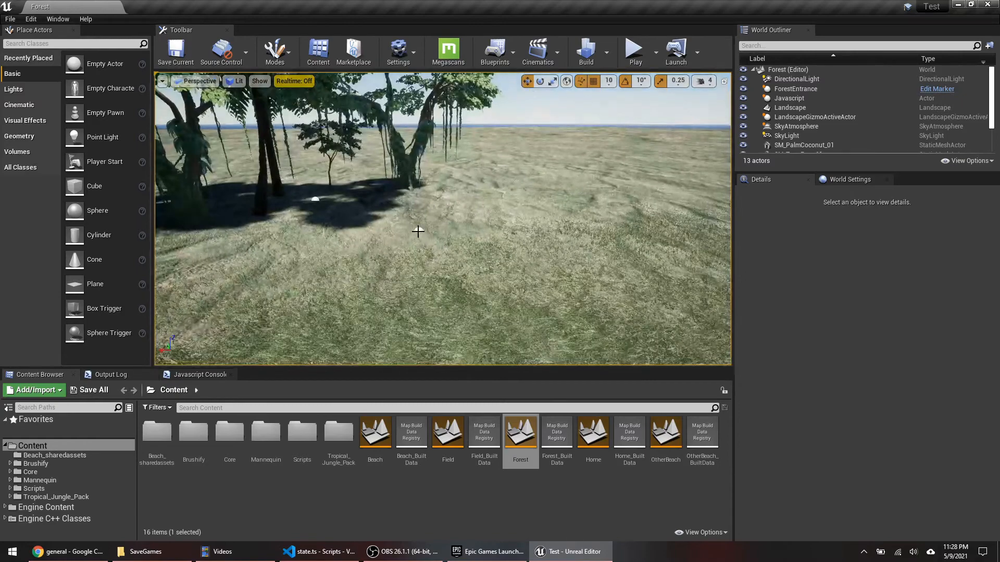
{"action": "left_click", "coordinate": [795, 88]}
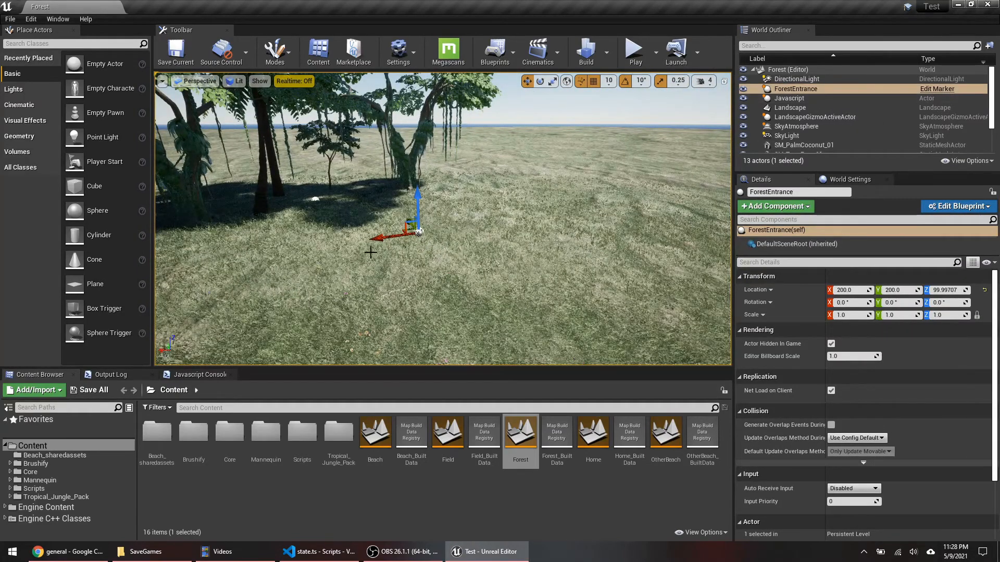
{"action": "left_click_drag", "start_coordinate": [411, 229], "coordinate": [373, 281]}
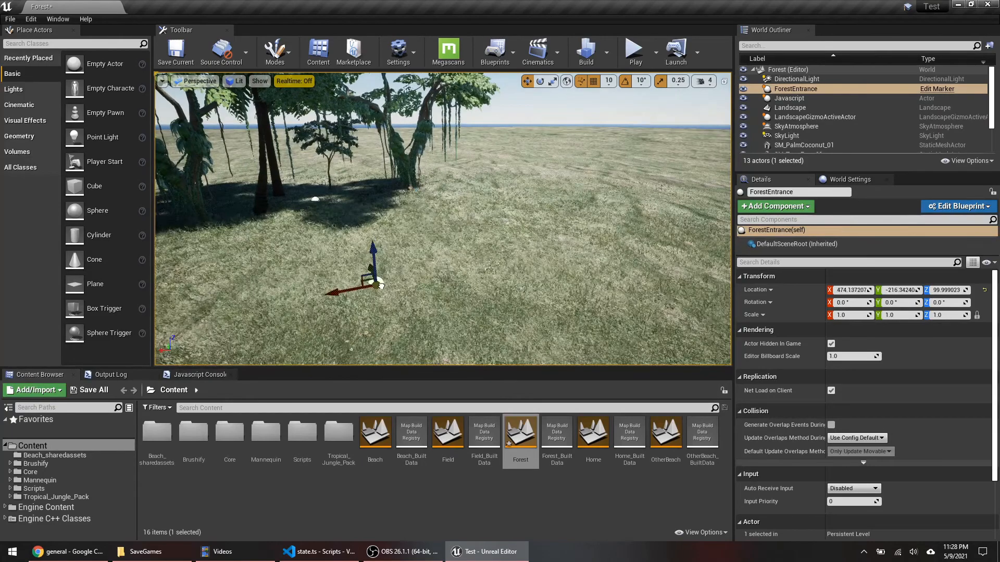
{"action": "left_click_drag", "start_coordinate": [373, 267], "coordinate": [621, 344]}
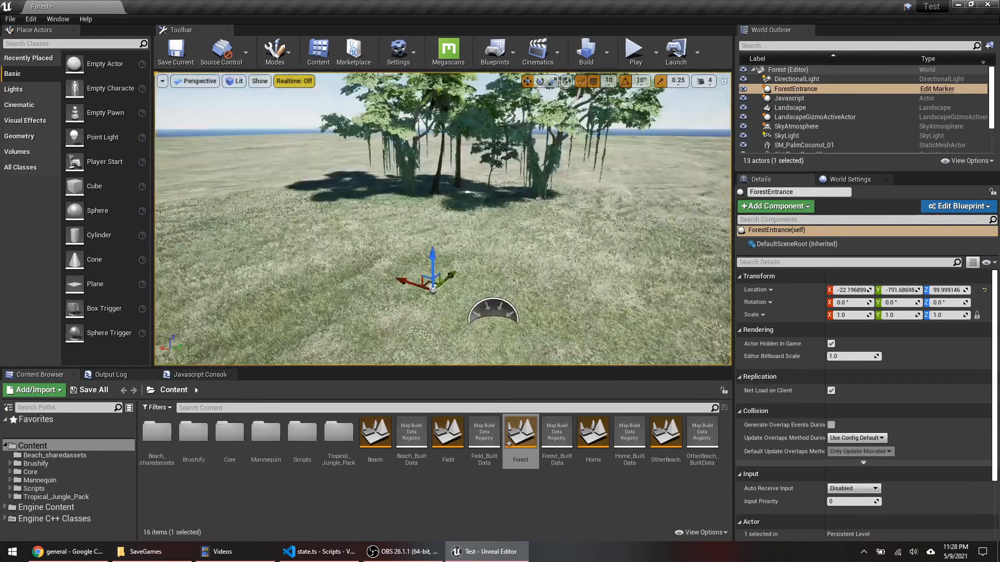
Check the TribeLeaderStart marker name in state.ts, then return to the Forest level.
{"action": "left_click", "coordinate": [318, 551]}
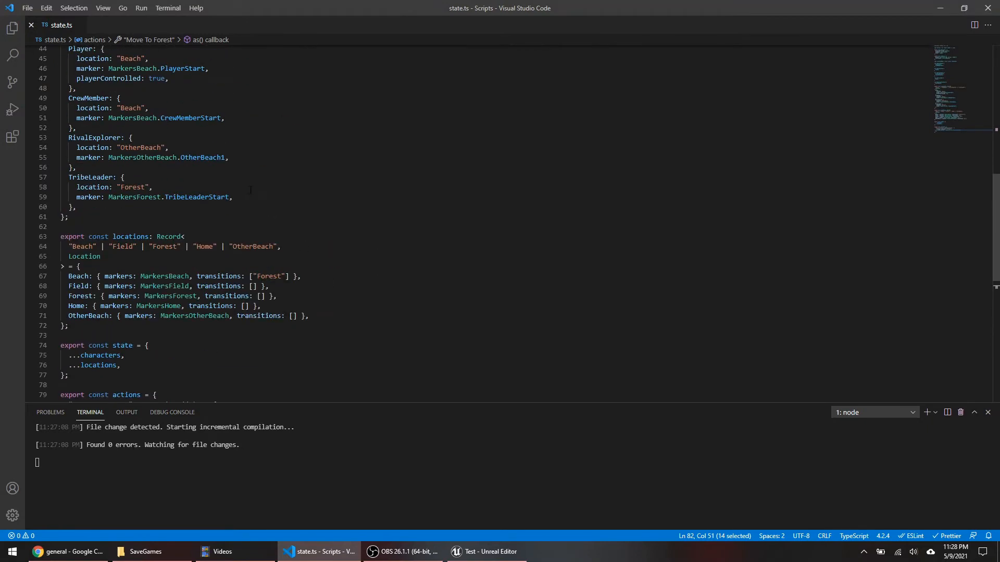
{"action": "double_click", "coordinate": [197, 197]}
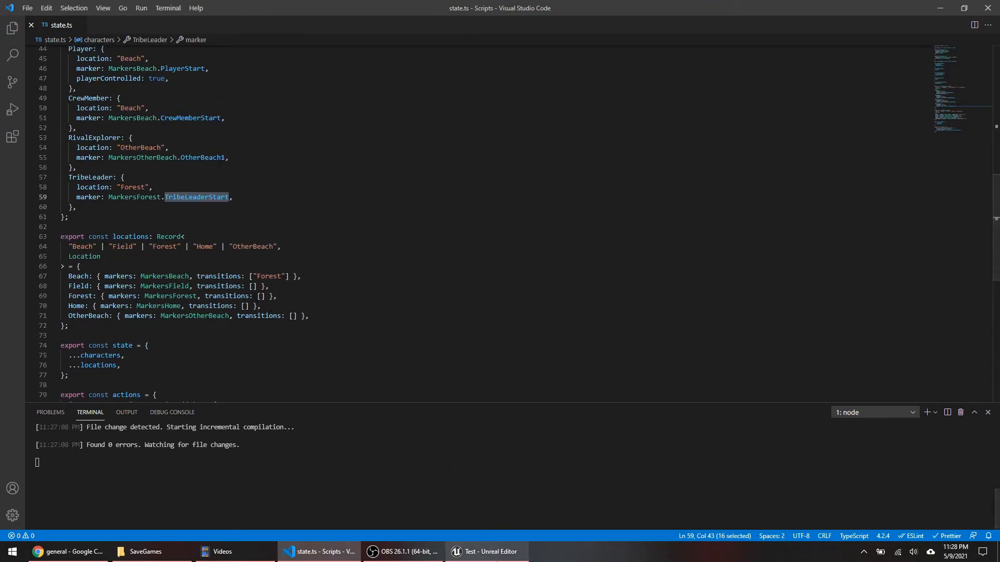
{"action": "left_click", "coordinate": [488, 552]}
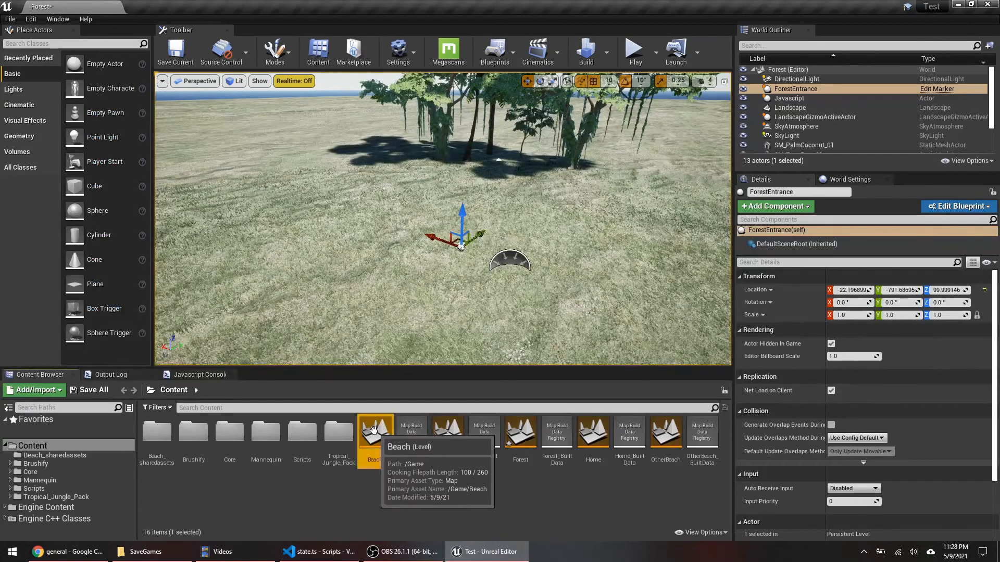
Open the Beach map and start Play-in-Editor, ending up in the Forest level.
{"action": "double_click", "coordinate": [374, 433]}
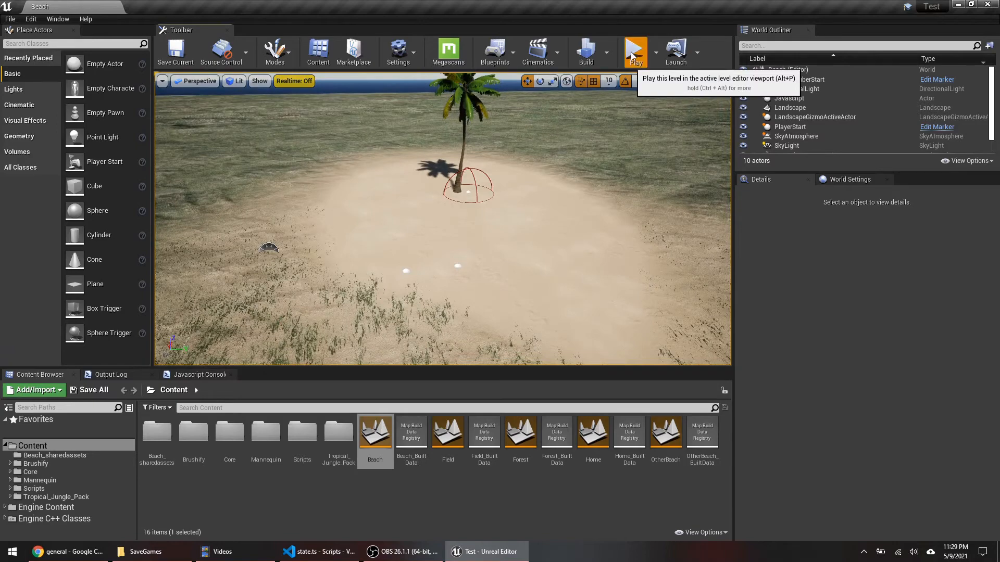
{"action": "left_click", "coordinate": [635, 52]}
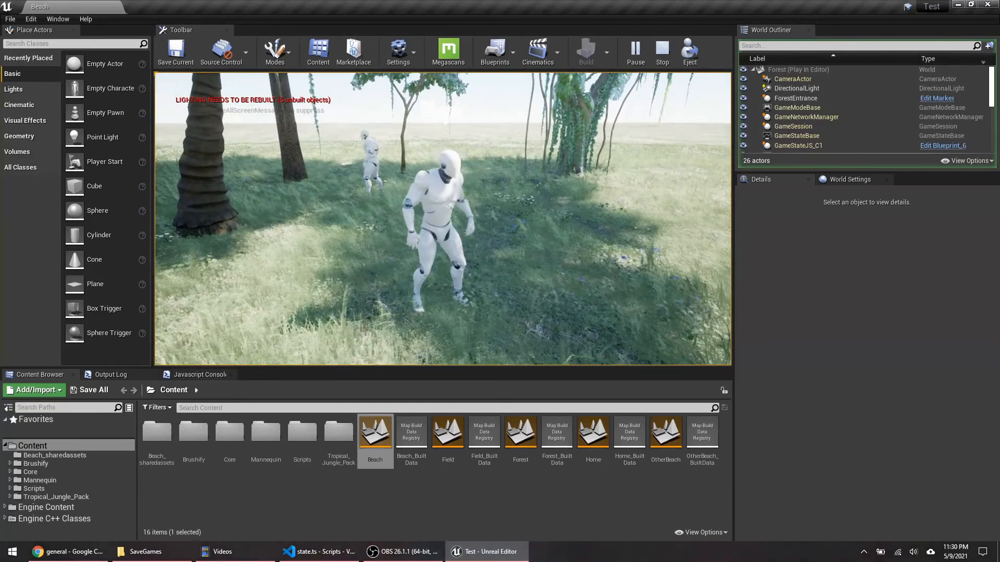
Stop play, review the MarkersBeach reference in state.ts, and return to the Beach level.
{"action": "left_click", "coordinate": [662, 52]}
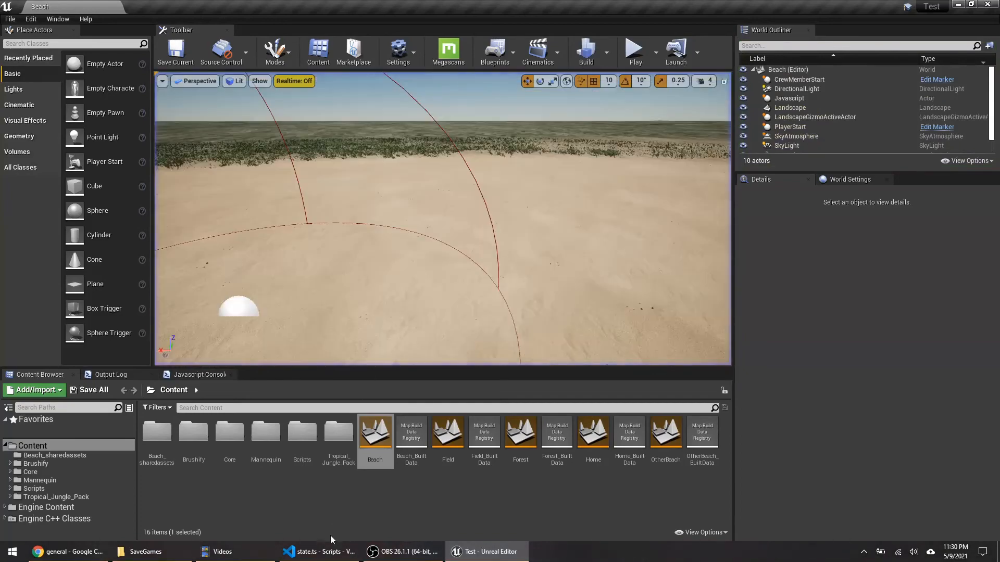
{"action": "left_click", "coordinate": [318, 551]}
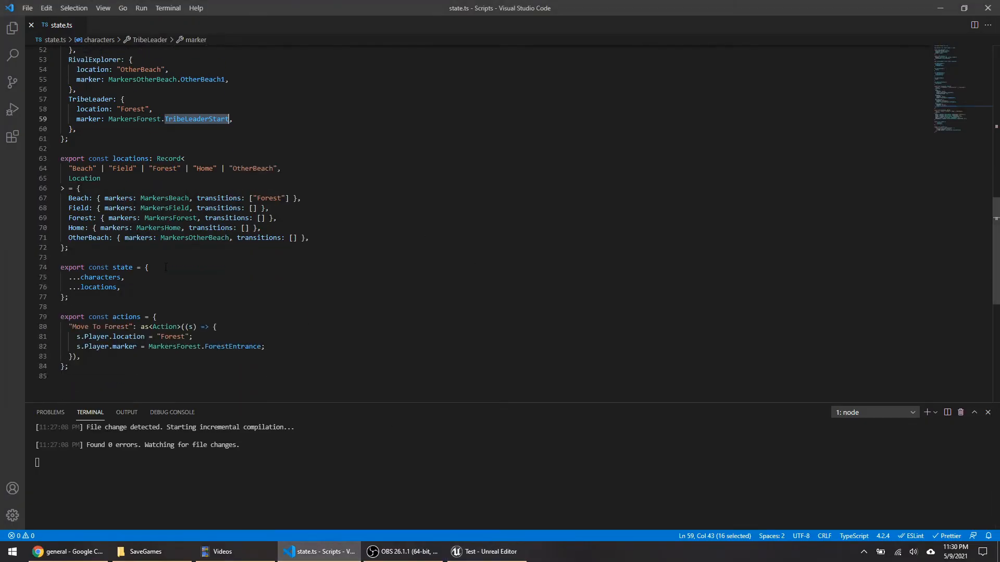
{"action": "left_click", "coordinate": [165, 198]}
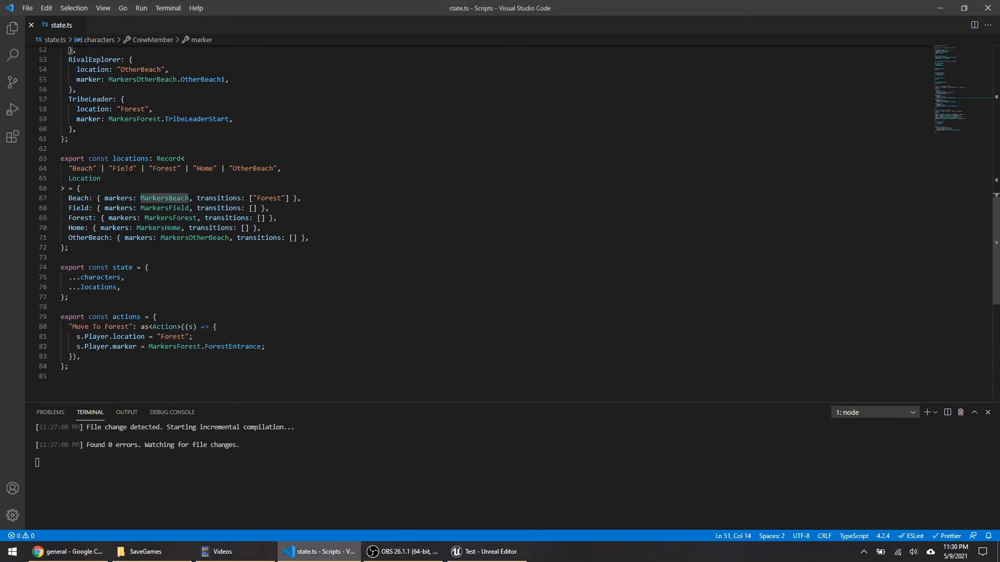
{"action": "mouse_move", "coordinate": [164, 198]}
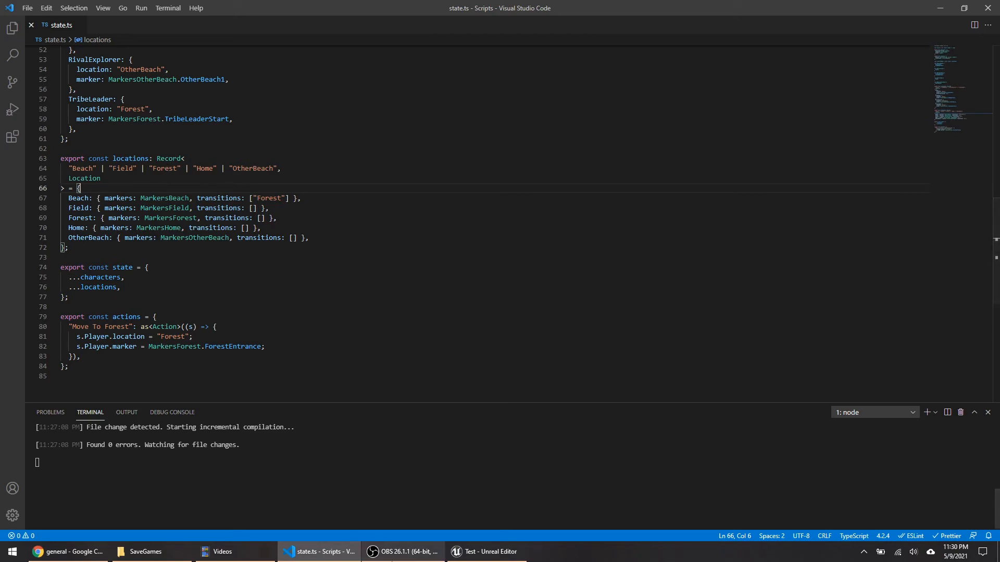
{"action": "left_click", "coordinate": [490, 552]}
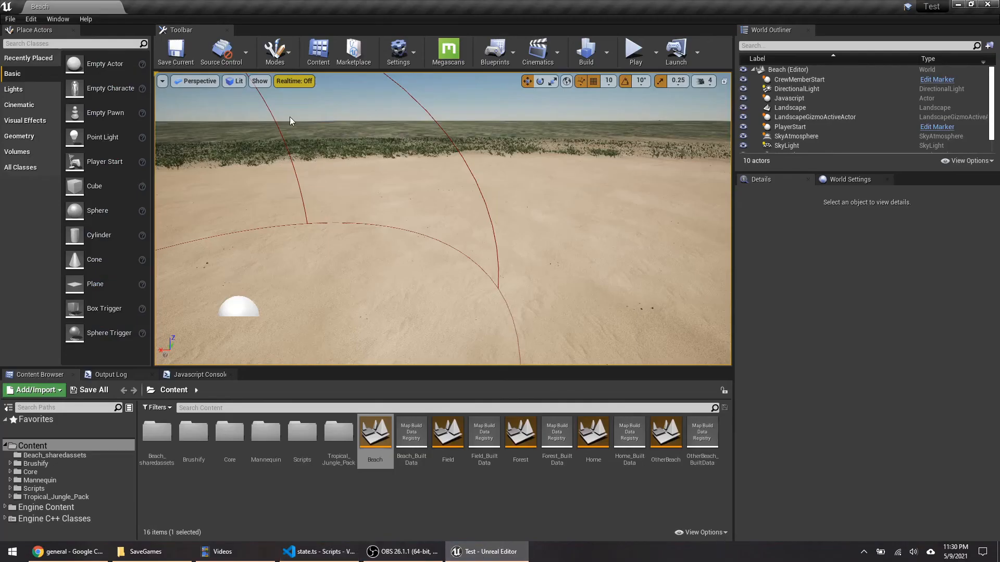